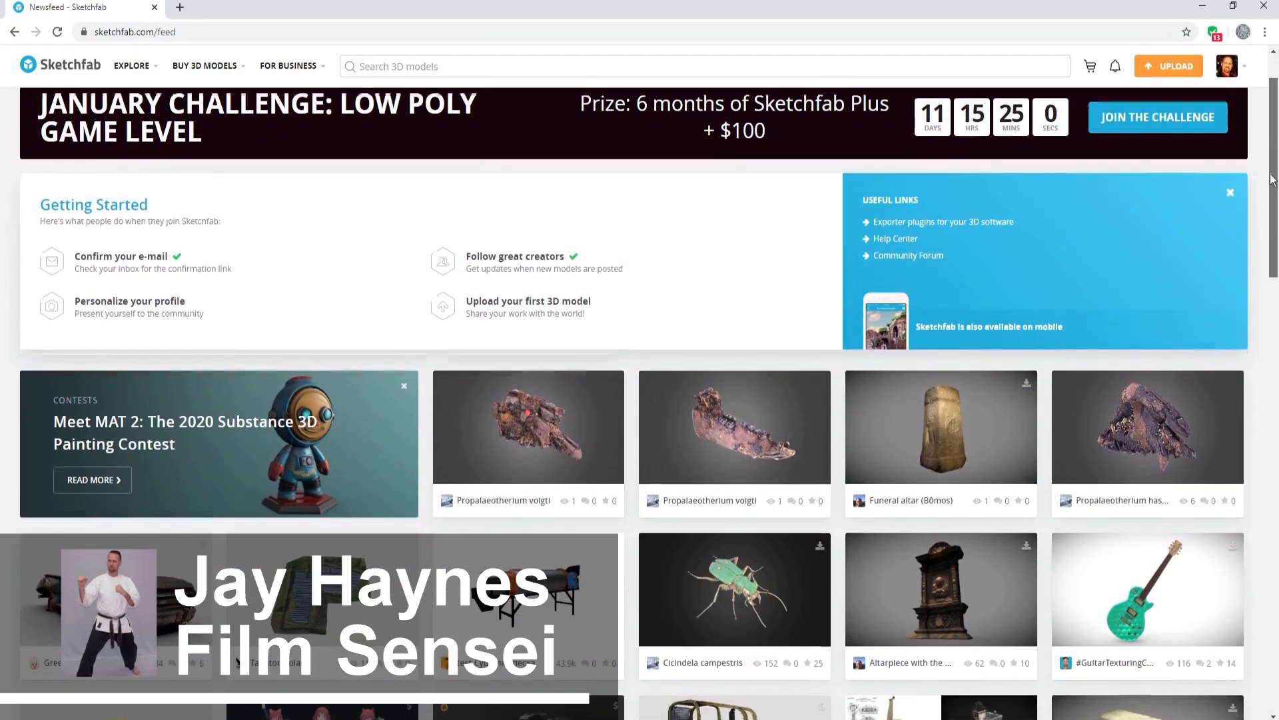
Browse down the Sketchfab newsfeed of models toward the 300,000 free 3D models post.
scroll("down", 3)
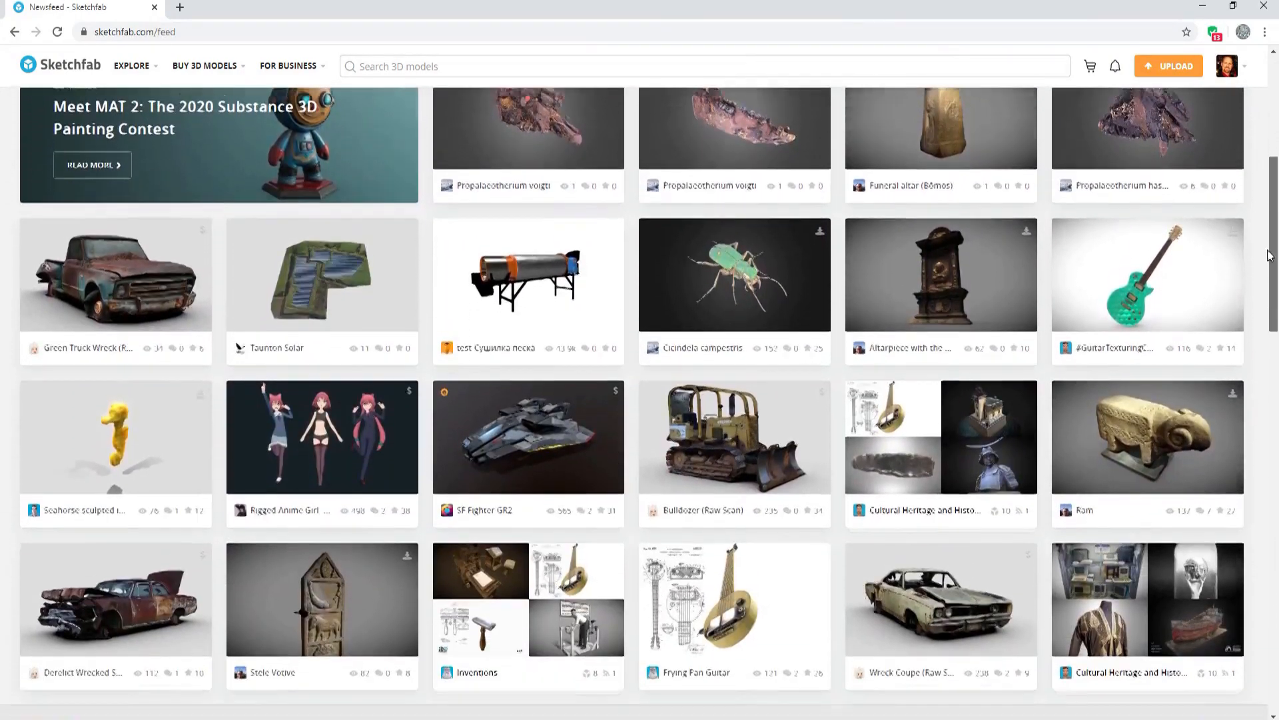
scroll("down", 3)
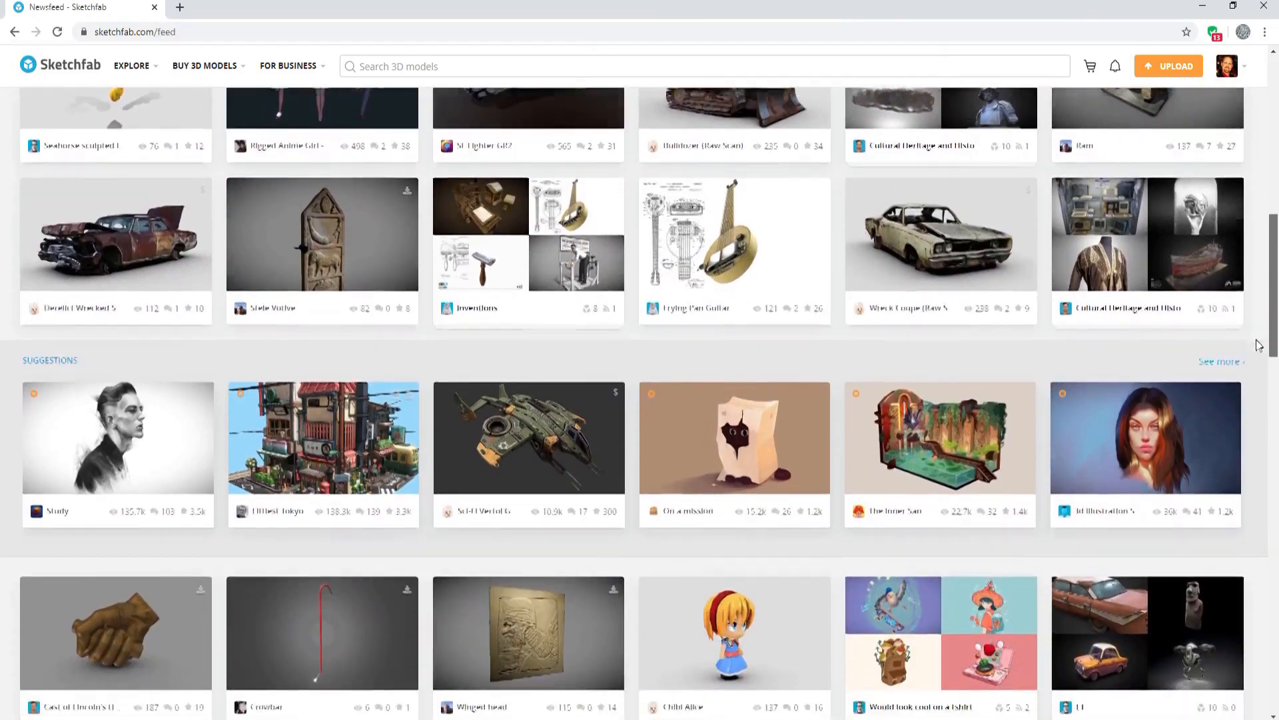
scroll("down", 3)
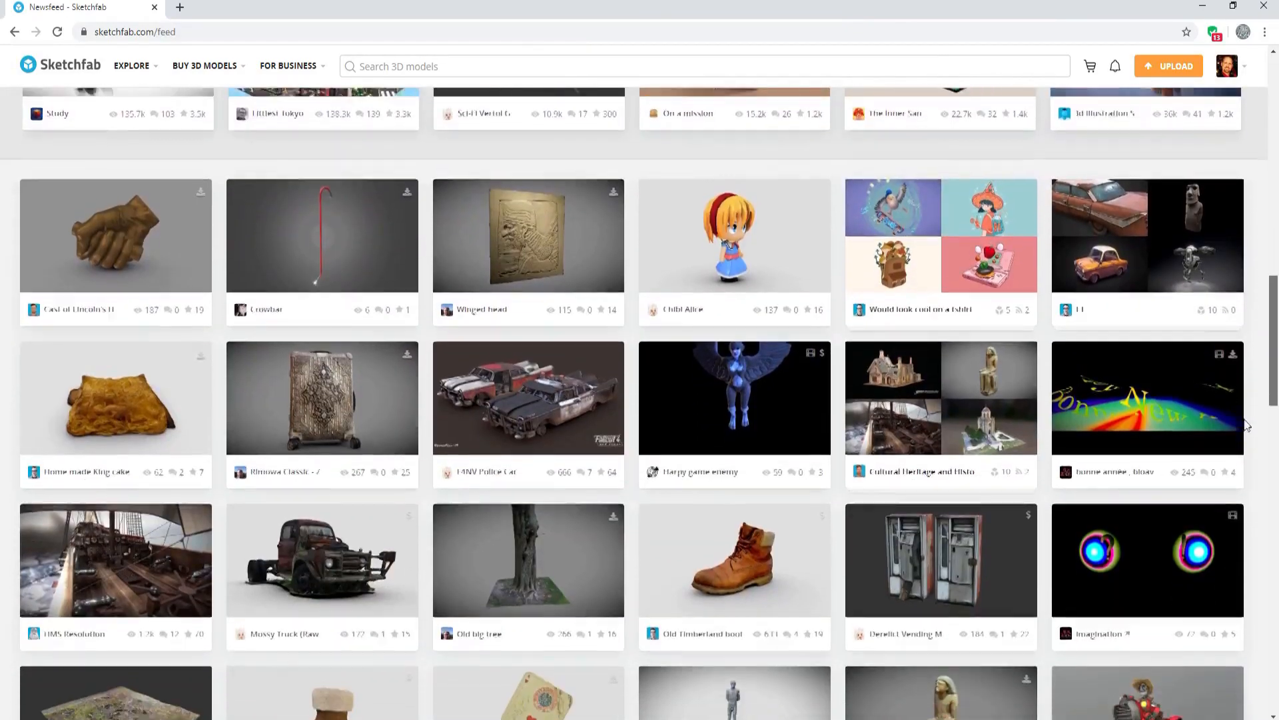
scroll("down", 3)
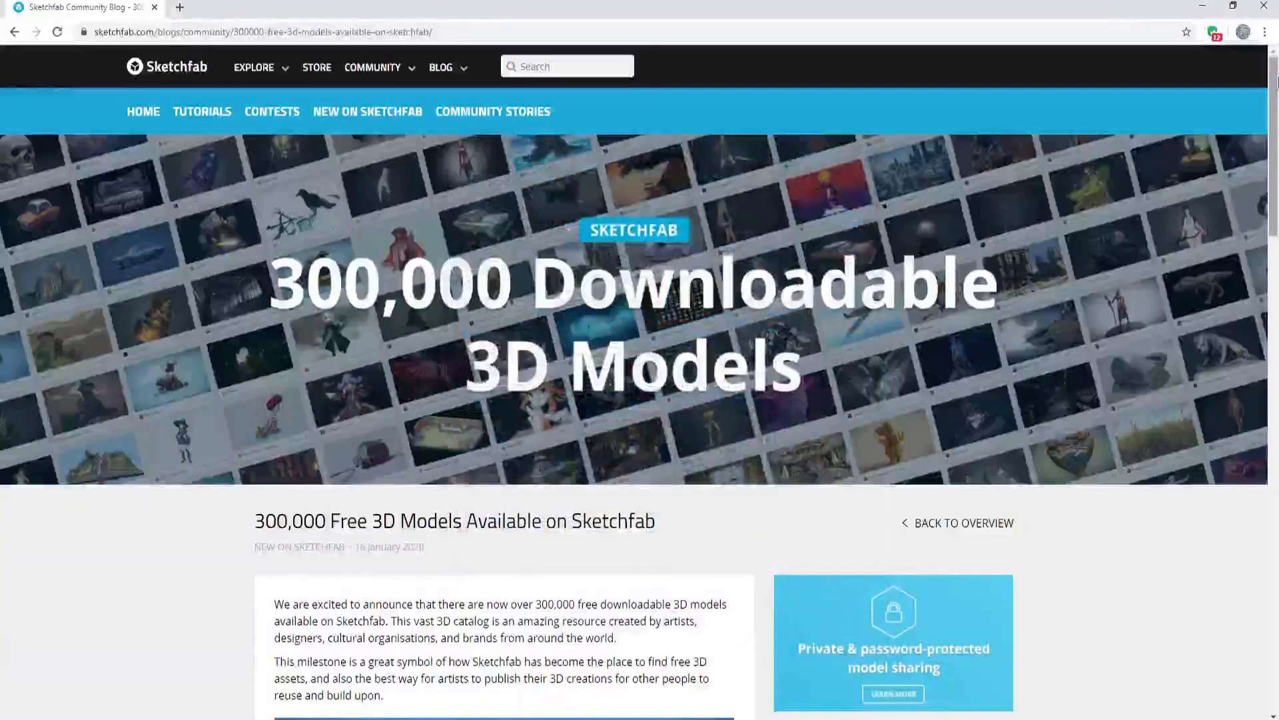
Read through the free-models blog post to reach the 'Top 100 Downloads as of Jan 2020' link.
scroll("down", 3)
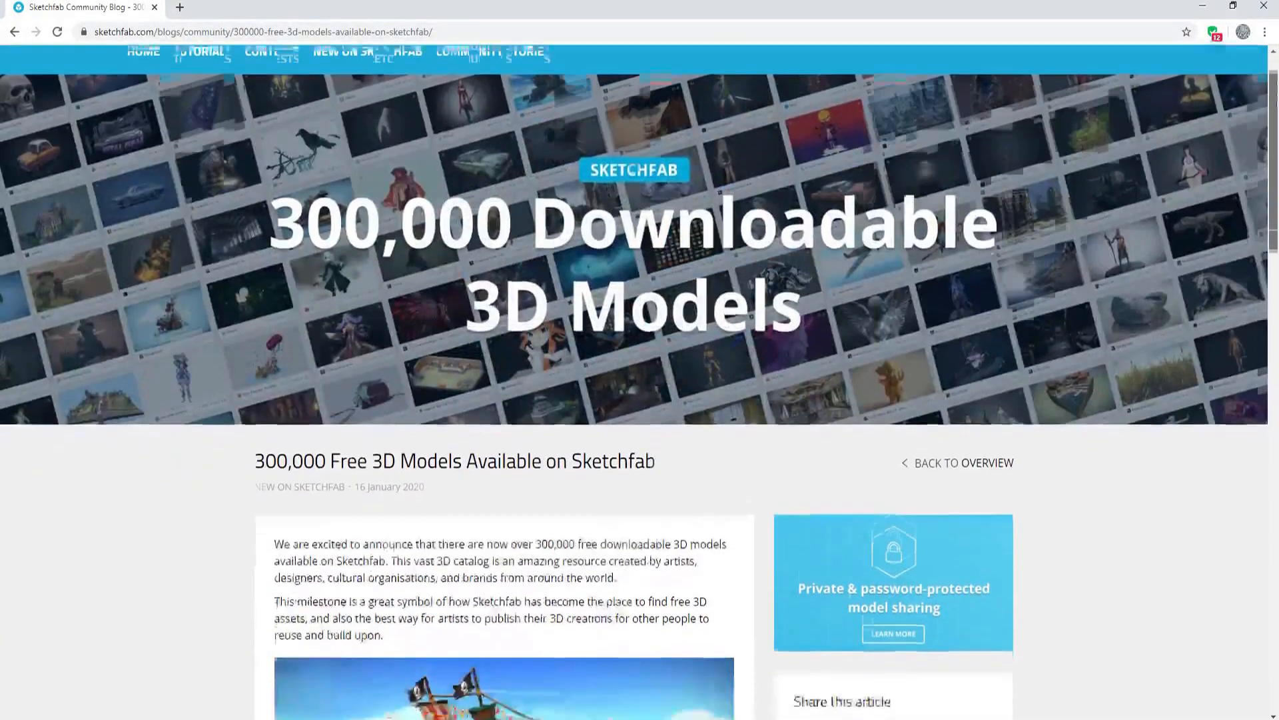
scroll("down", 3)
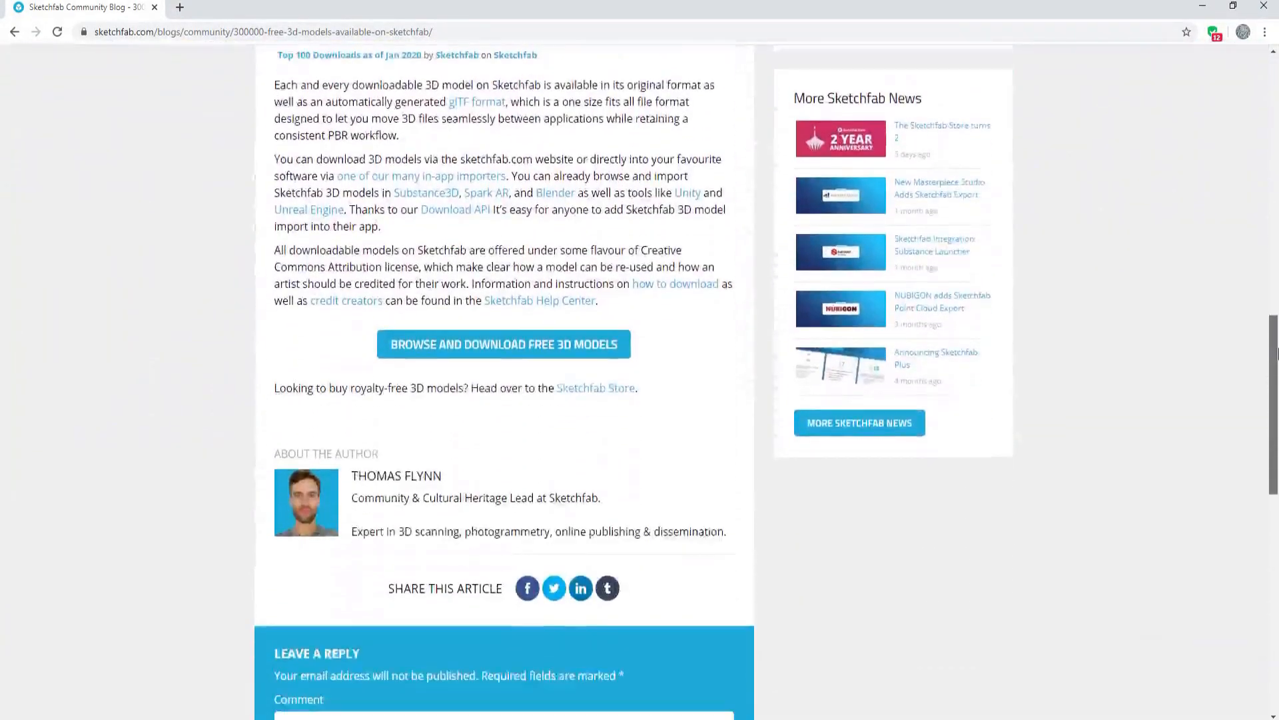
scroll("down", 3)
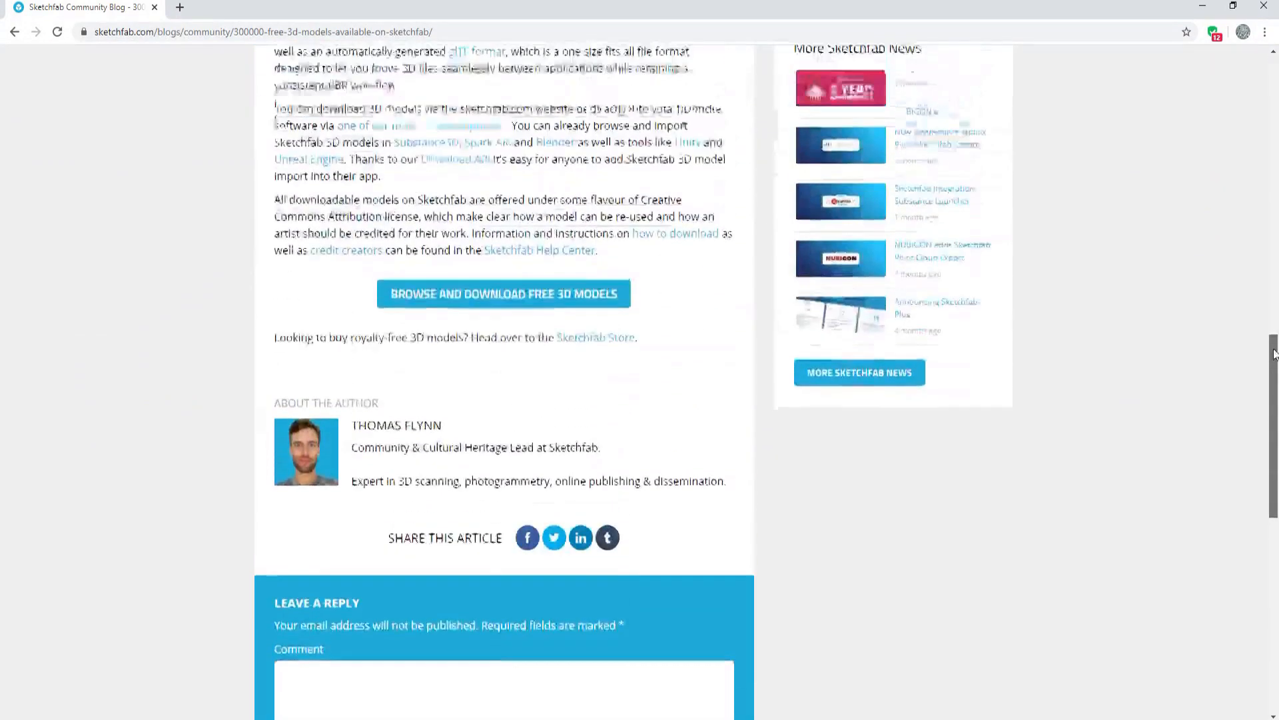
scroll("up", 3)
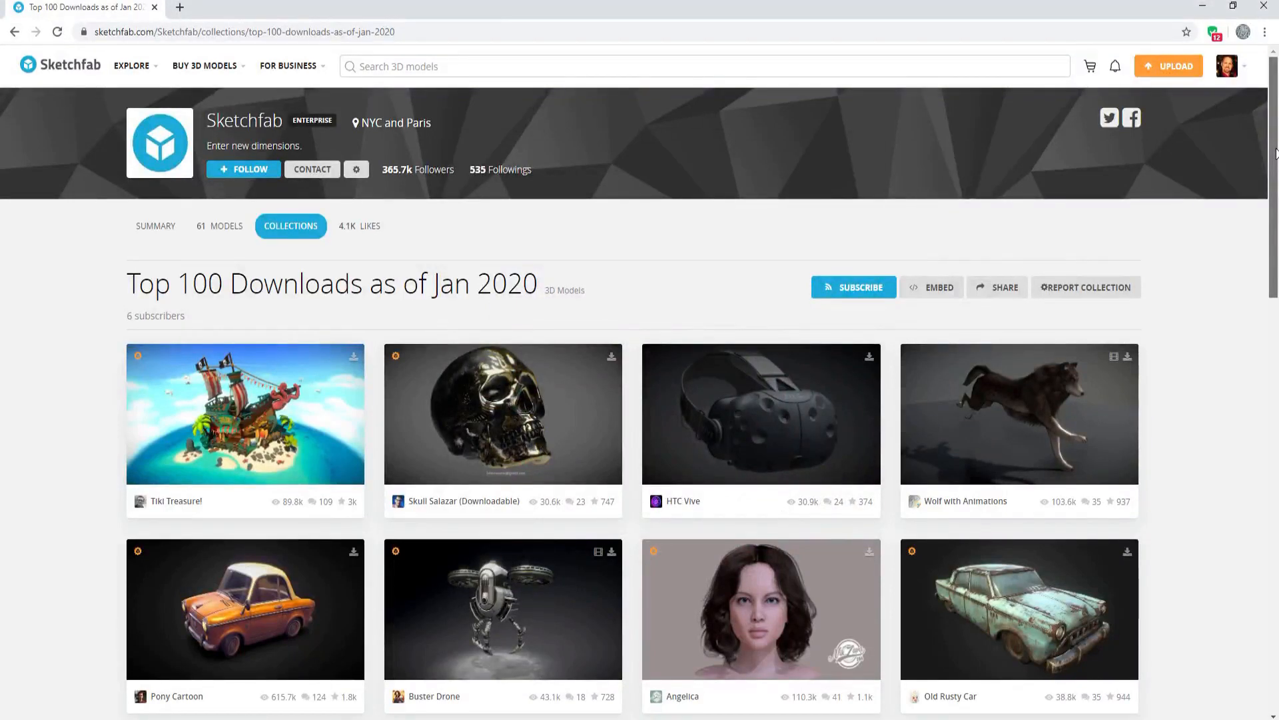
Scroll far down the Top 100 Downloads collection grid, then return to the feed.
scroll("down", 3)
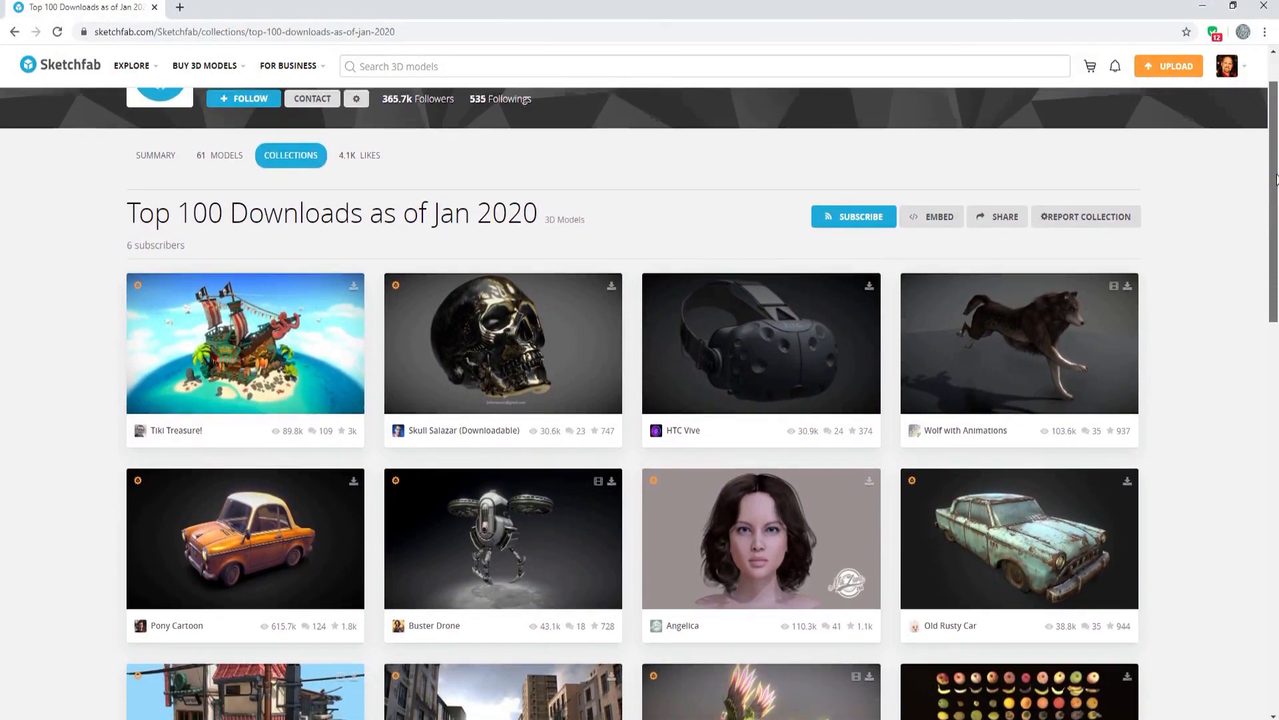
scroll("down", 3)
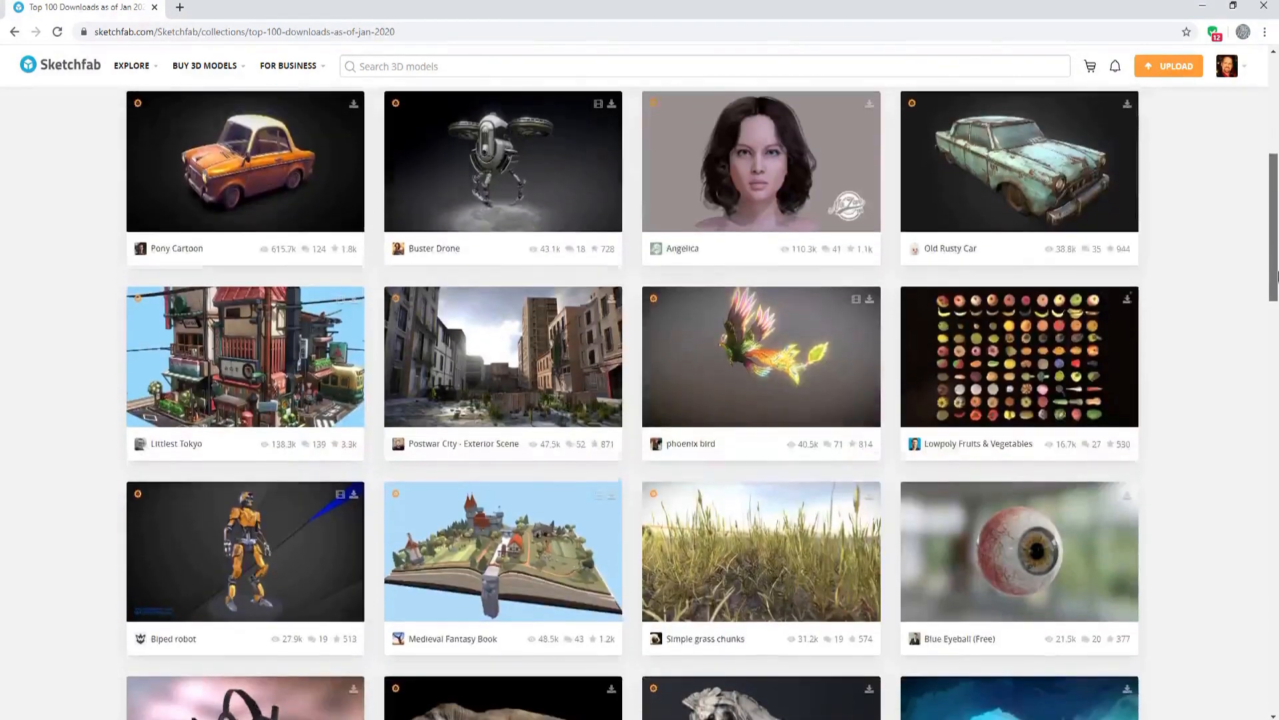
scroll("down", 3)
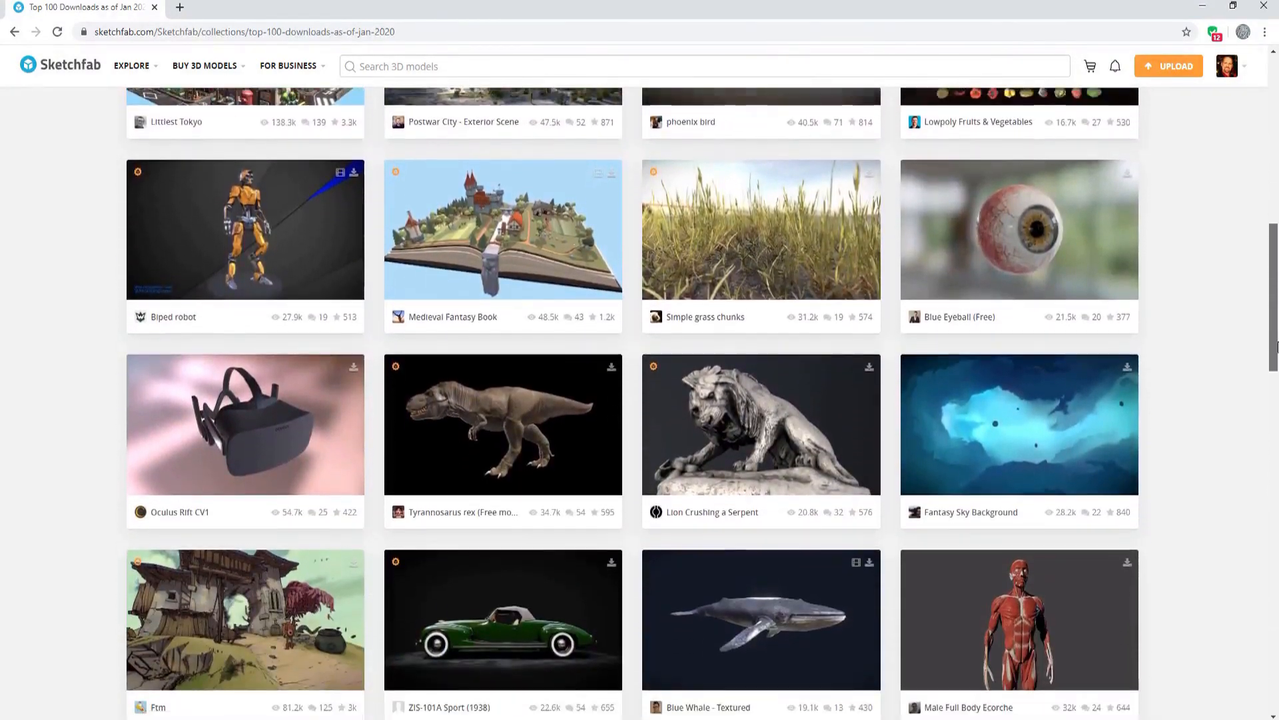
scroll("down", 3)
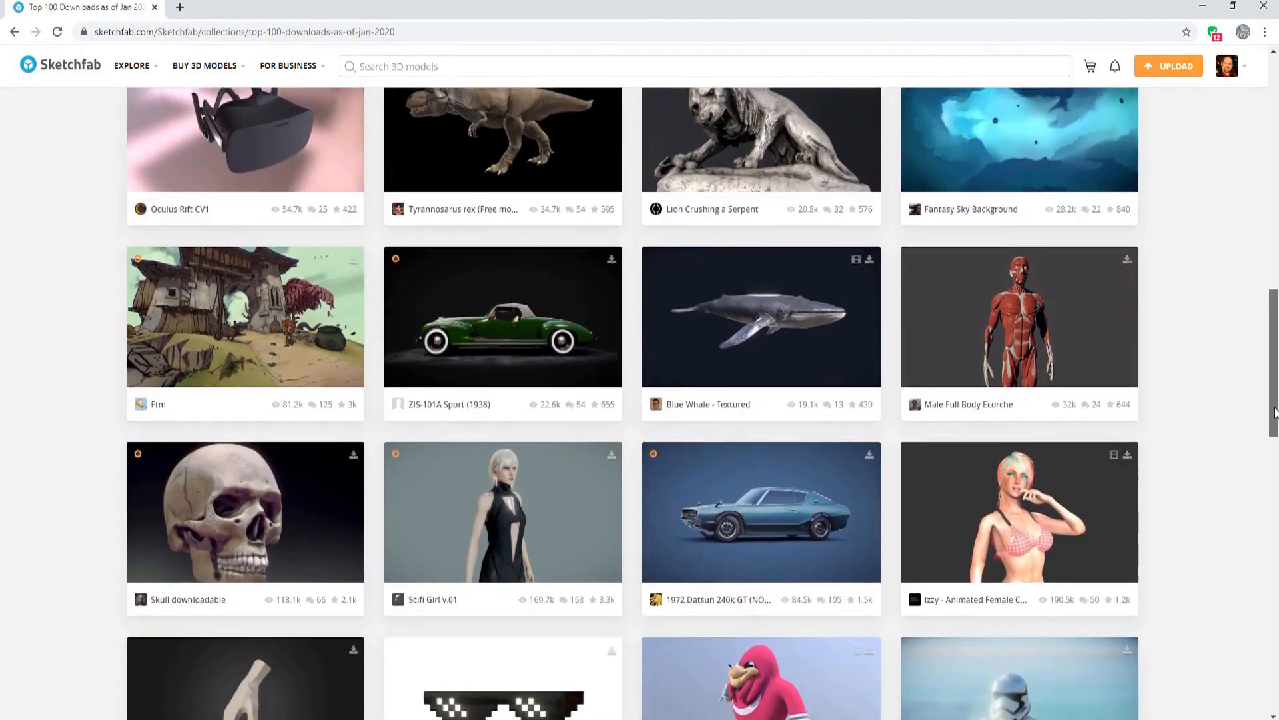
scroll("down", 3)
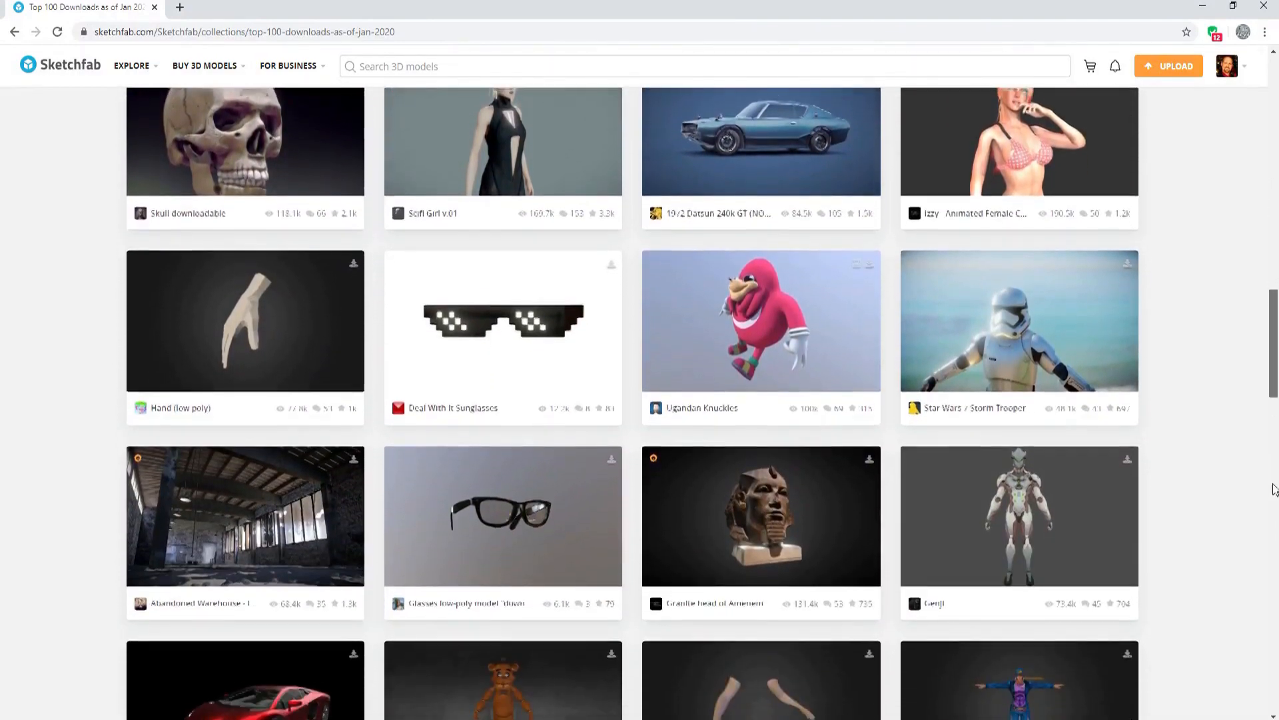
scroll("down", 3)
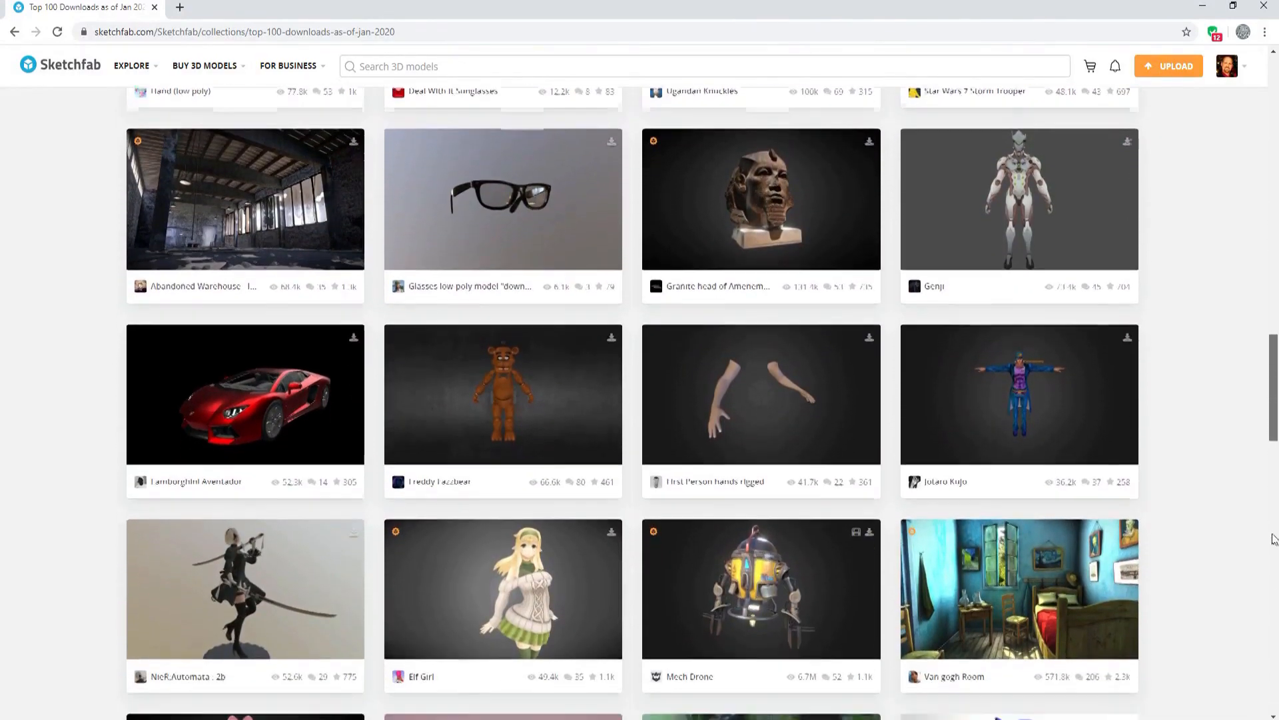
scroll("down", 3)
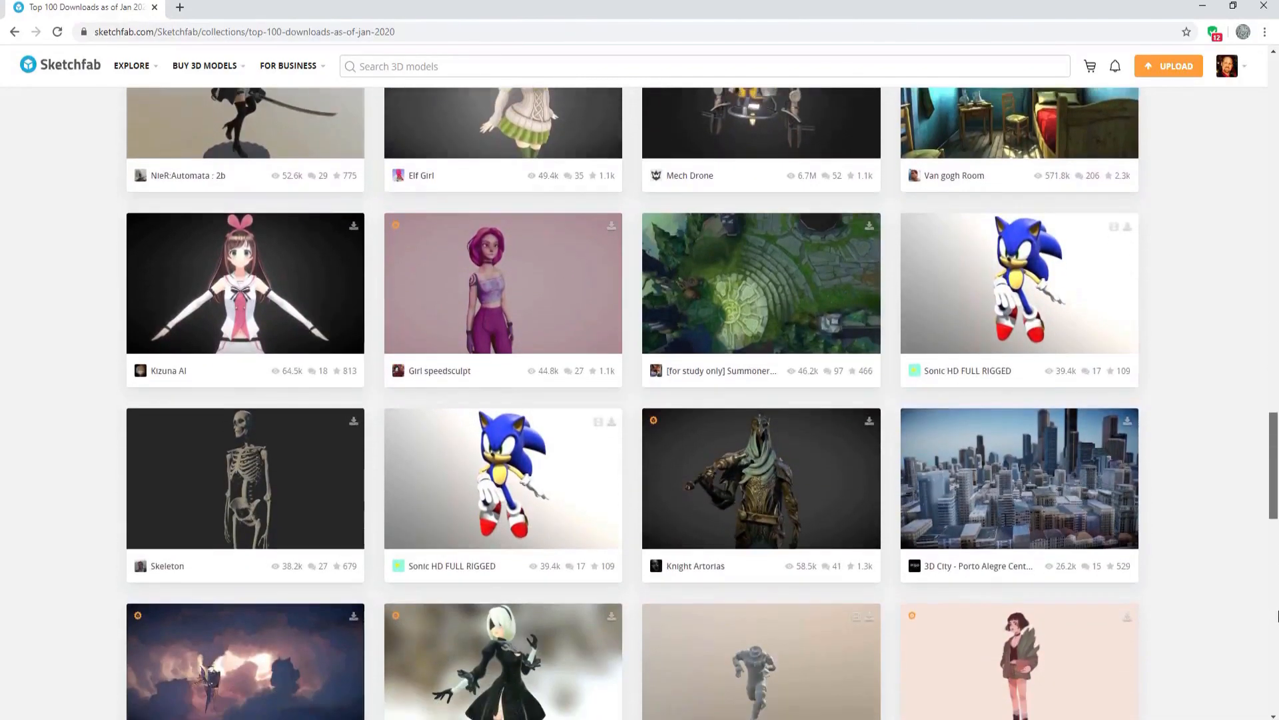
scroll("down", 3)
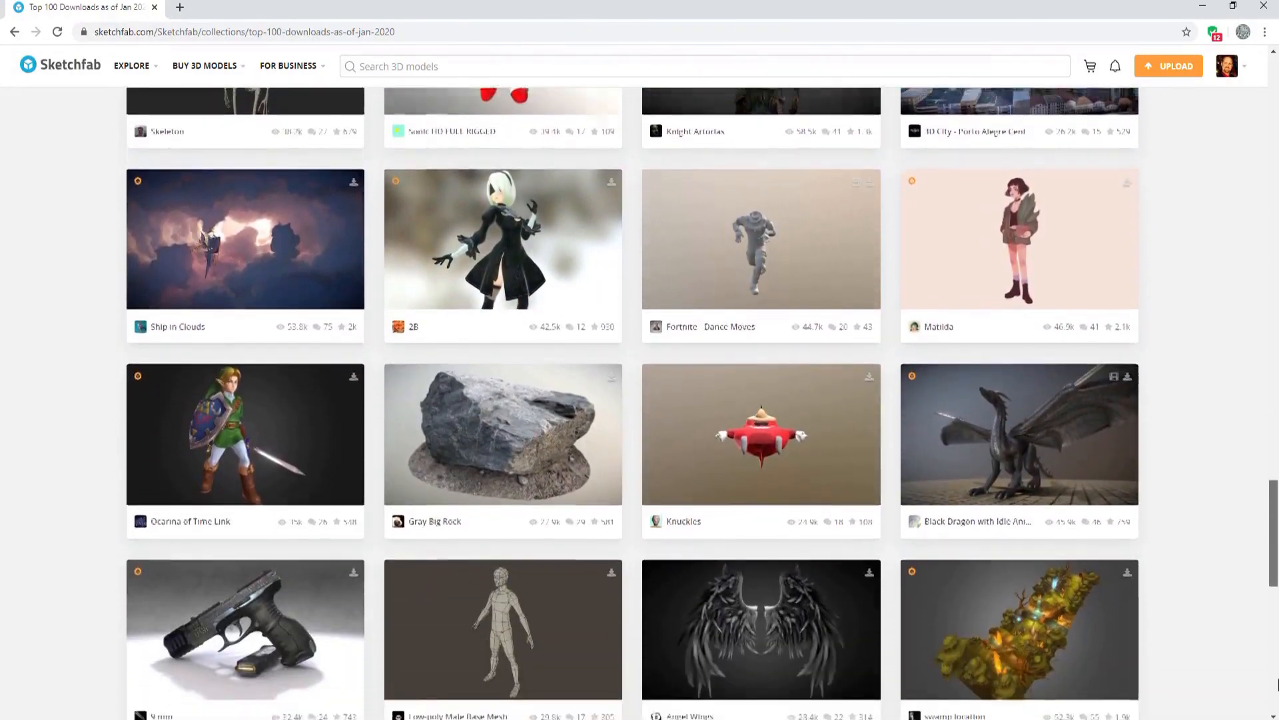
scroll("down", 3)
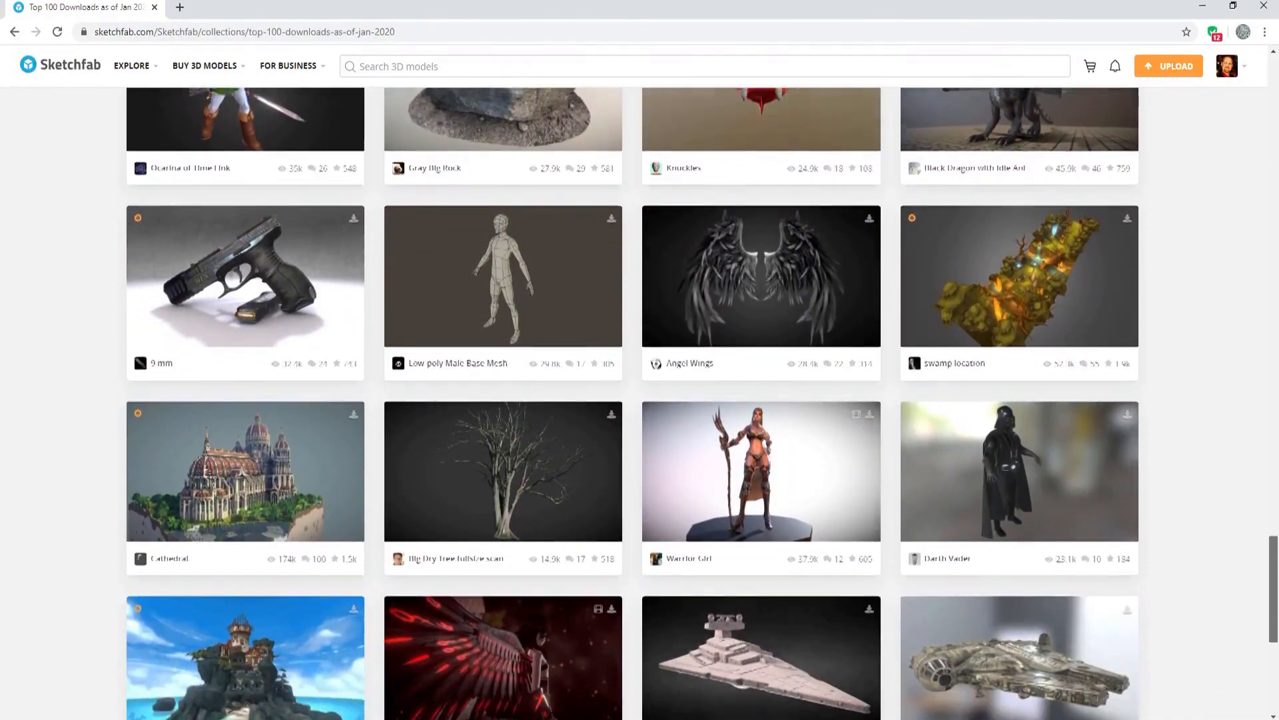
scroll("down", 3)
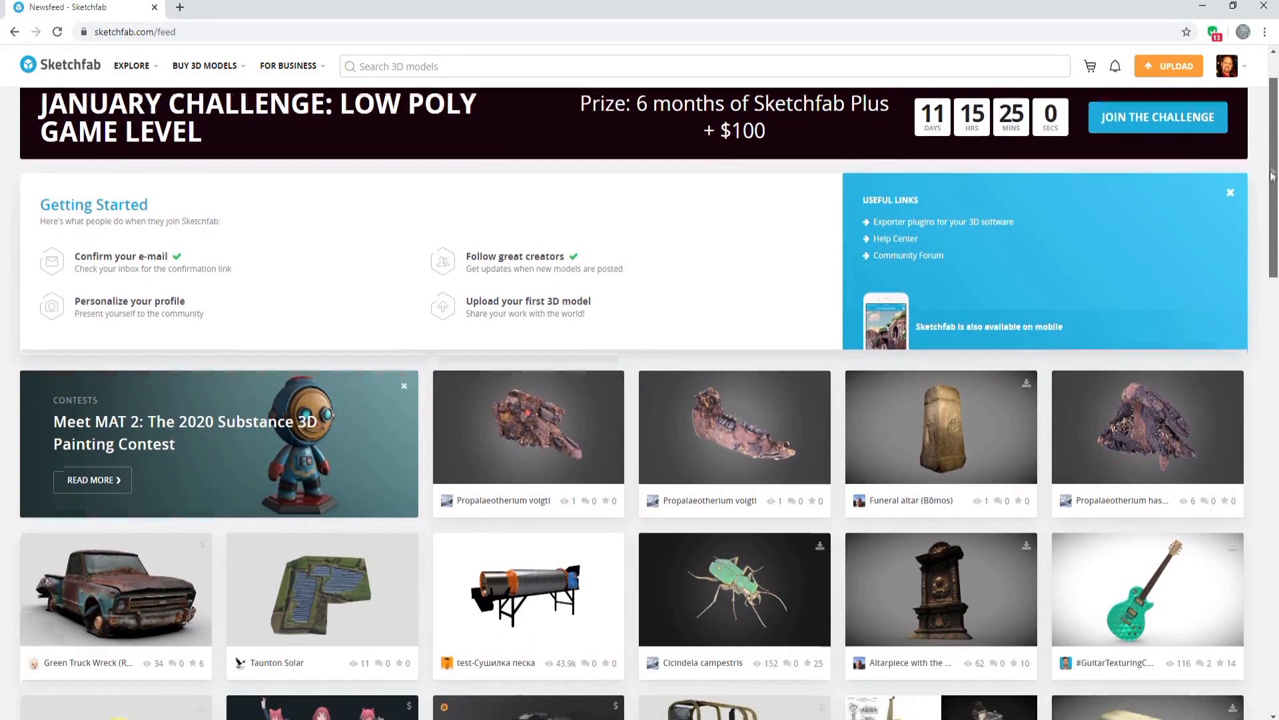
Revisit Top 100, then open Cultural Heritage & History sorted by likes.
scroll("down", 3)
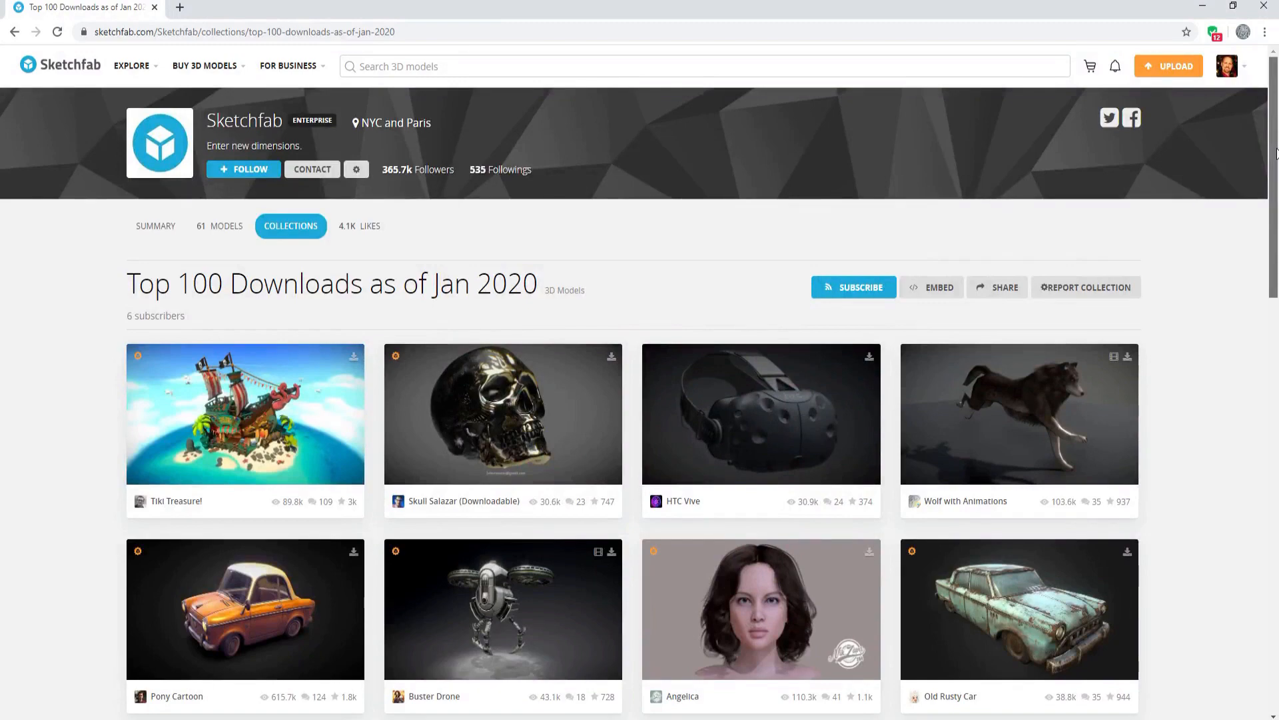
scroll("down", 3)
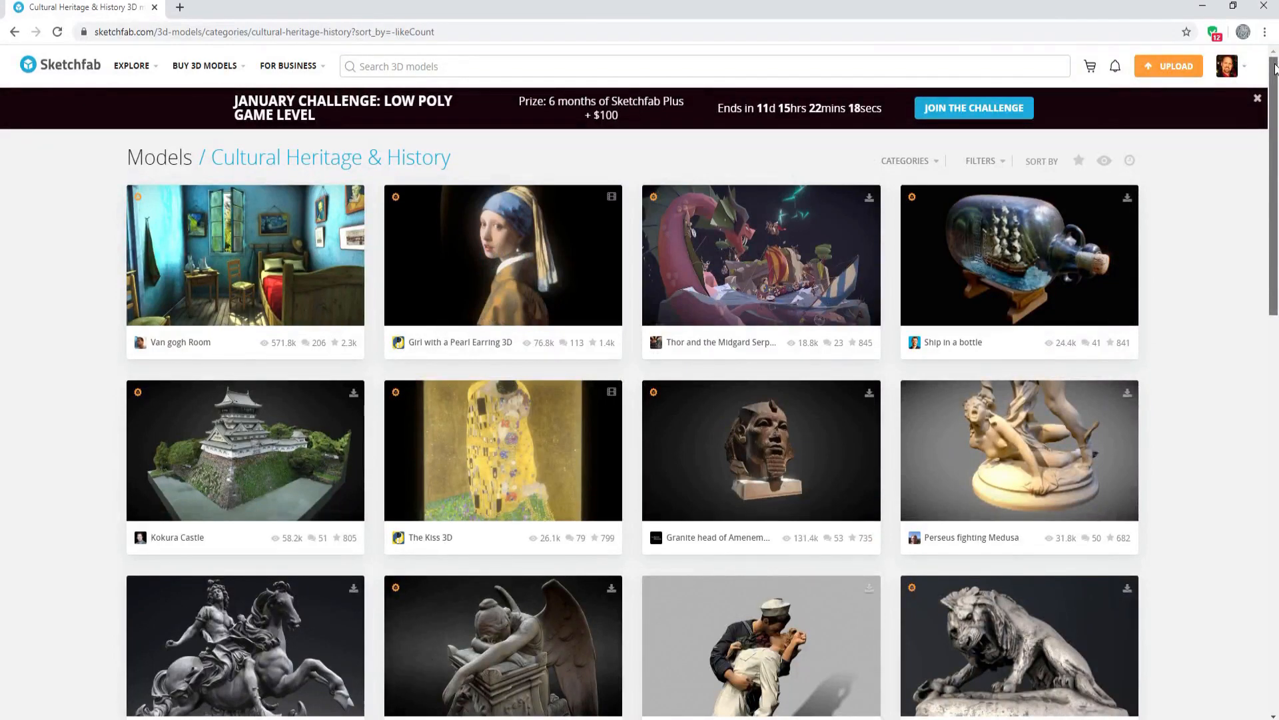
Browse the most-liked Cultural Heritage & History models.
scroll("down", 3)
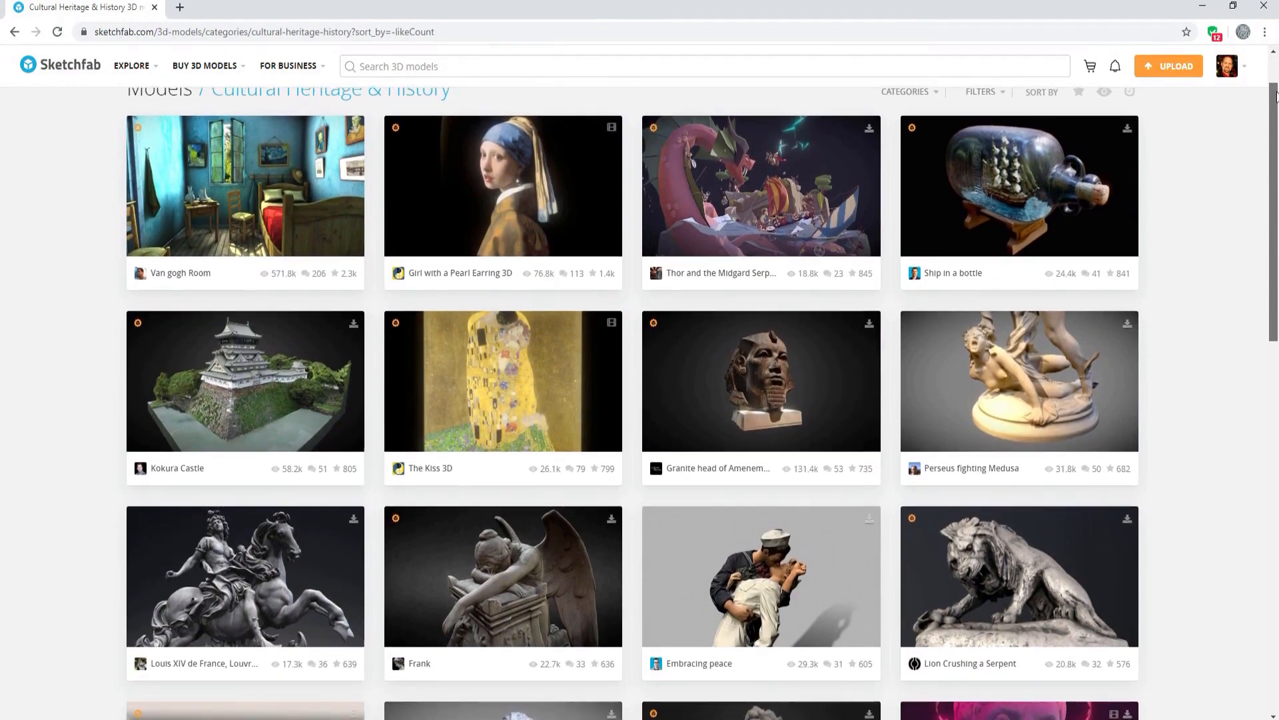
scroll("down", 3)
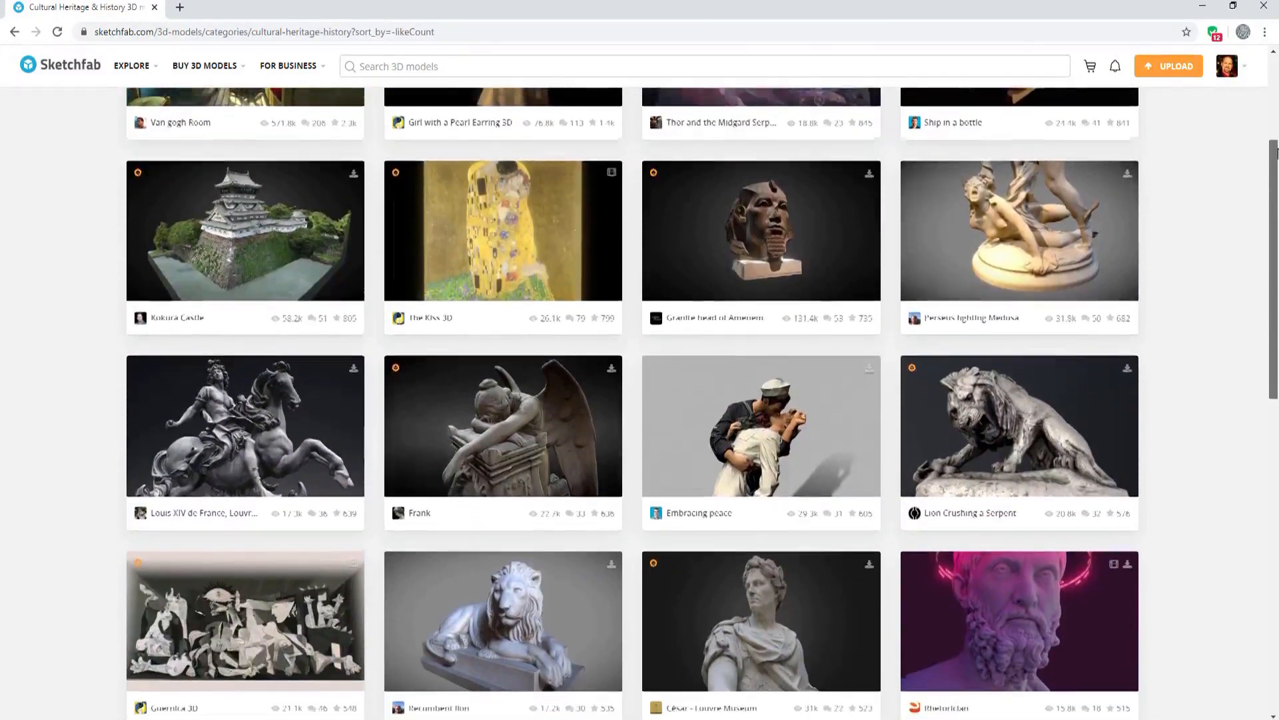
scroll("down", 3)
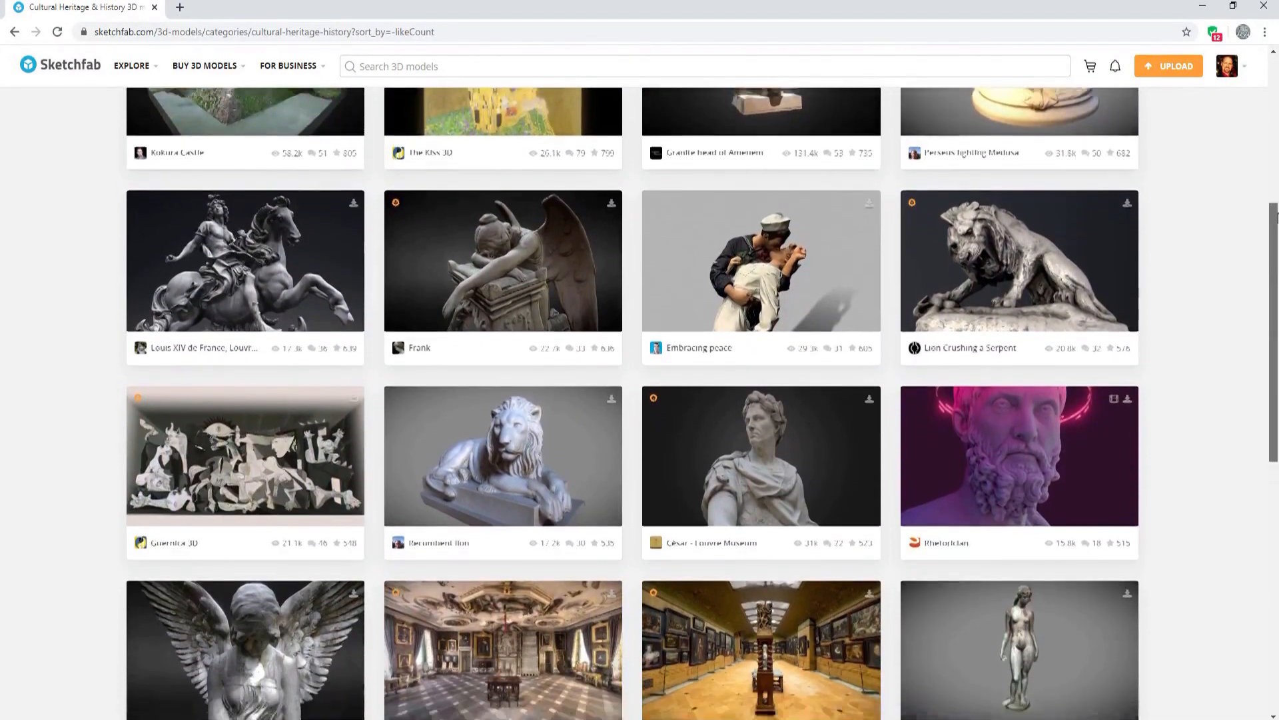
scroll("down", 3)
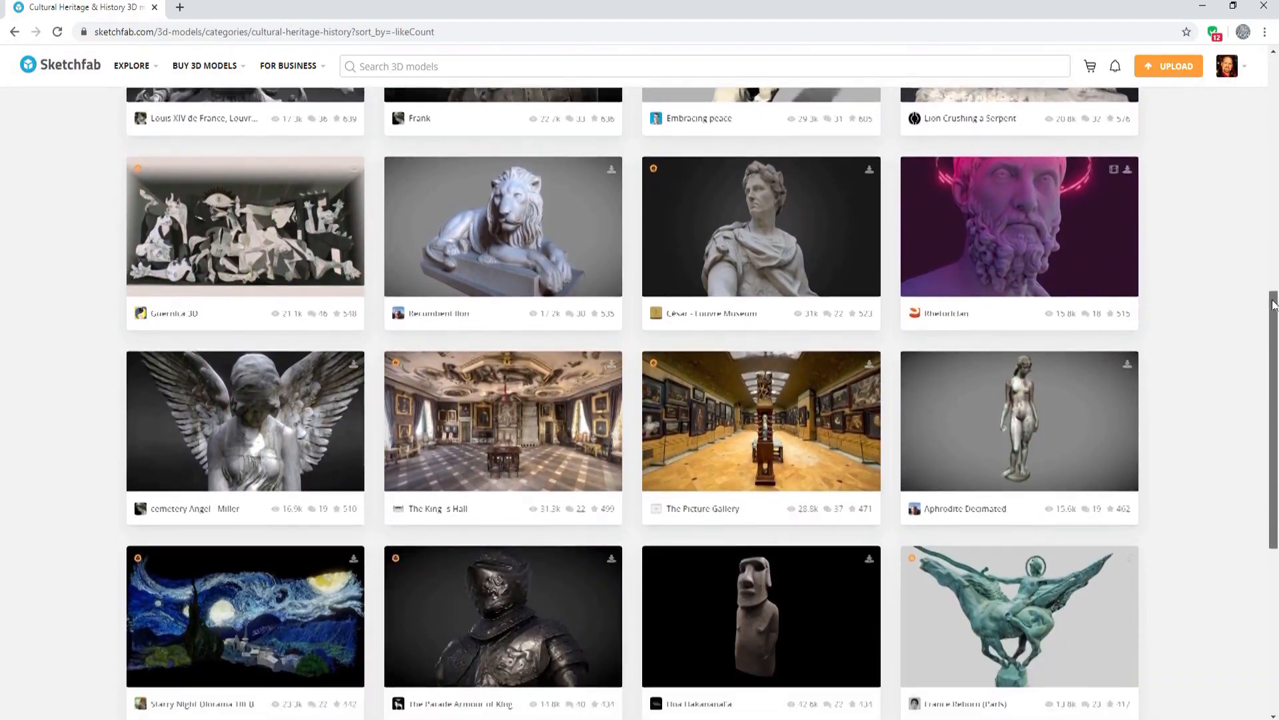
scroll("down", 3)
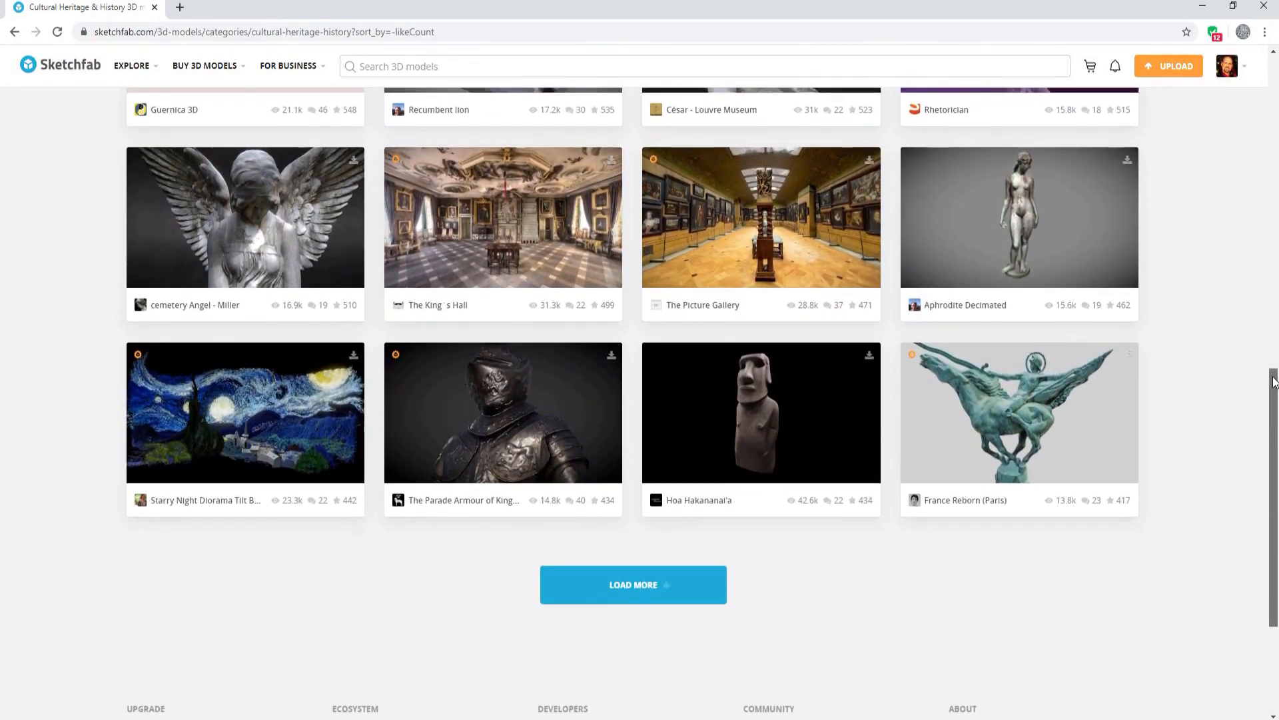
scroll("down", 3)
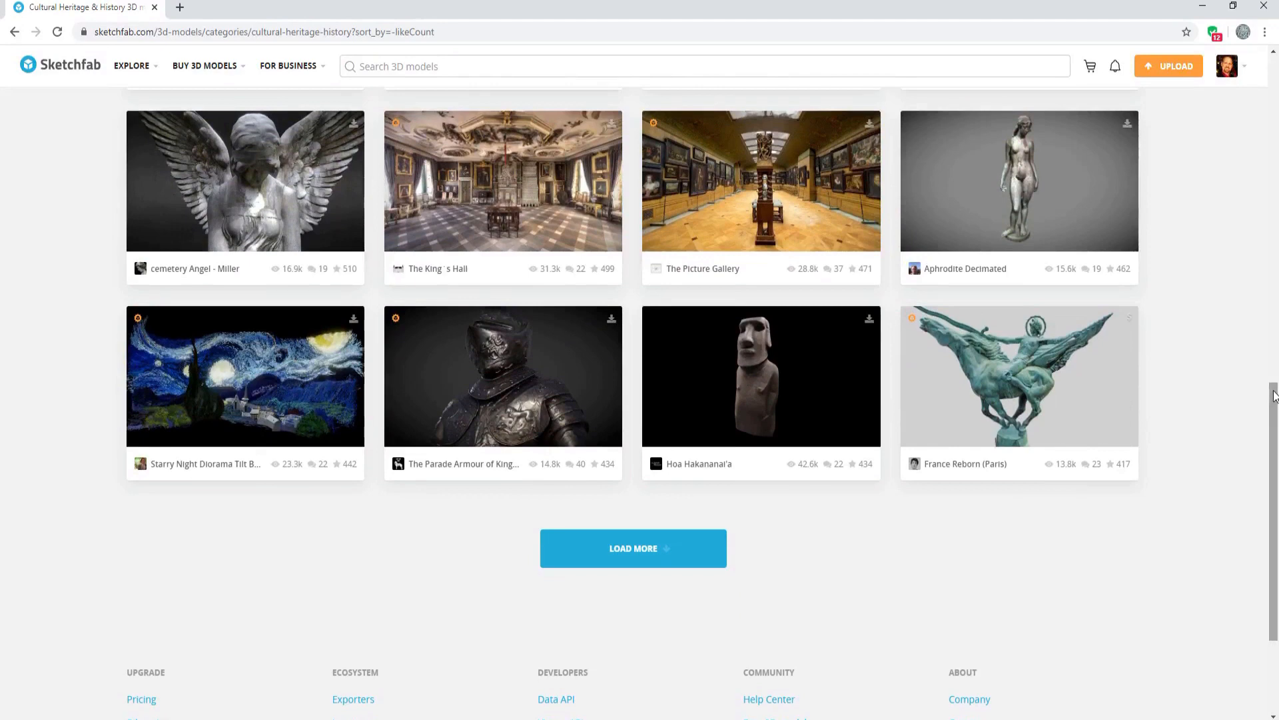
mouse_move(632, 548)
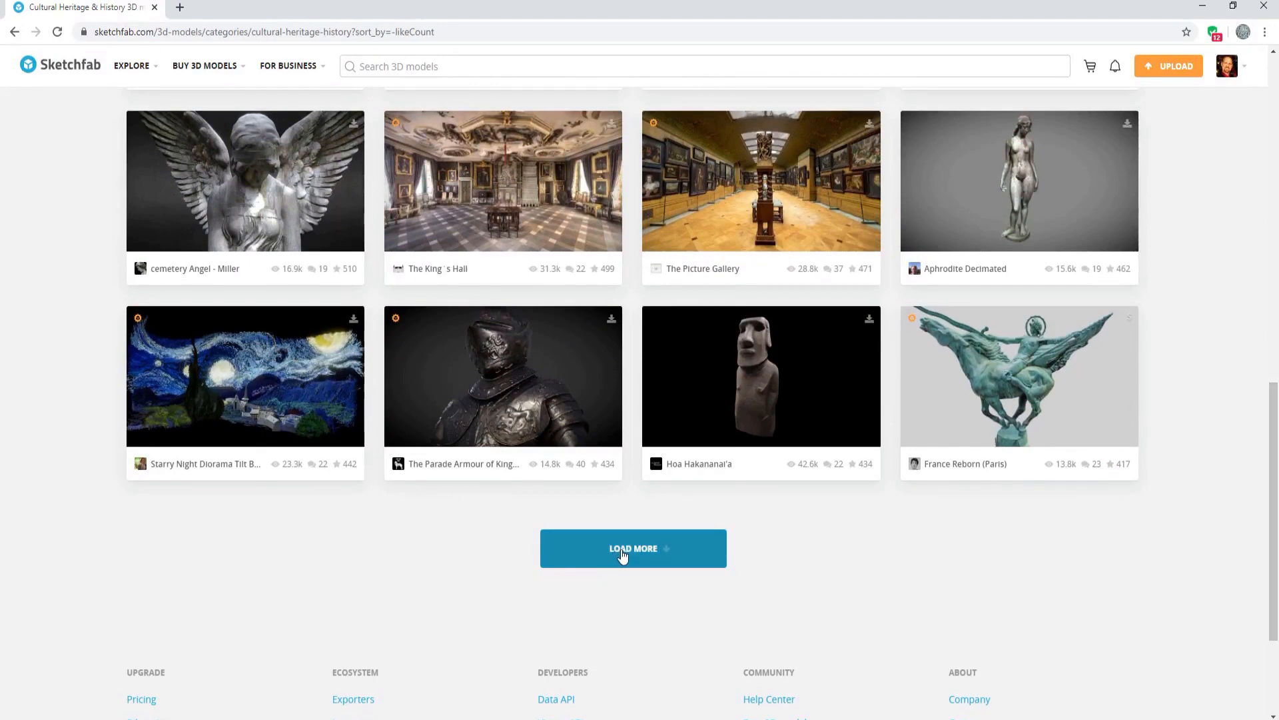
Load more Cultural Heritage models and scroll through them to the Droid Tri Fighter.
left_click(633, 547)
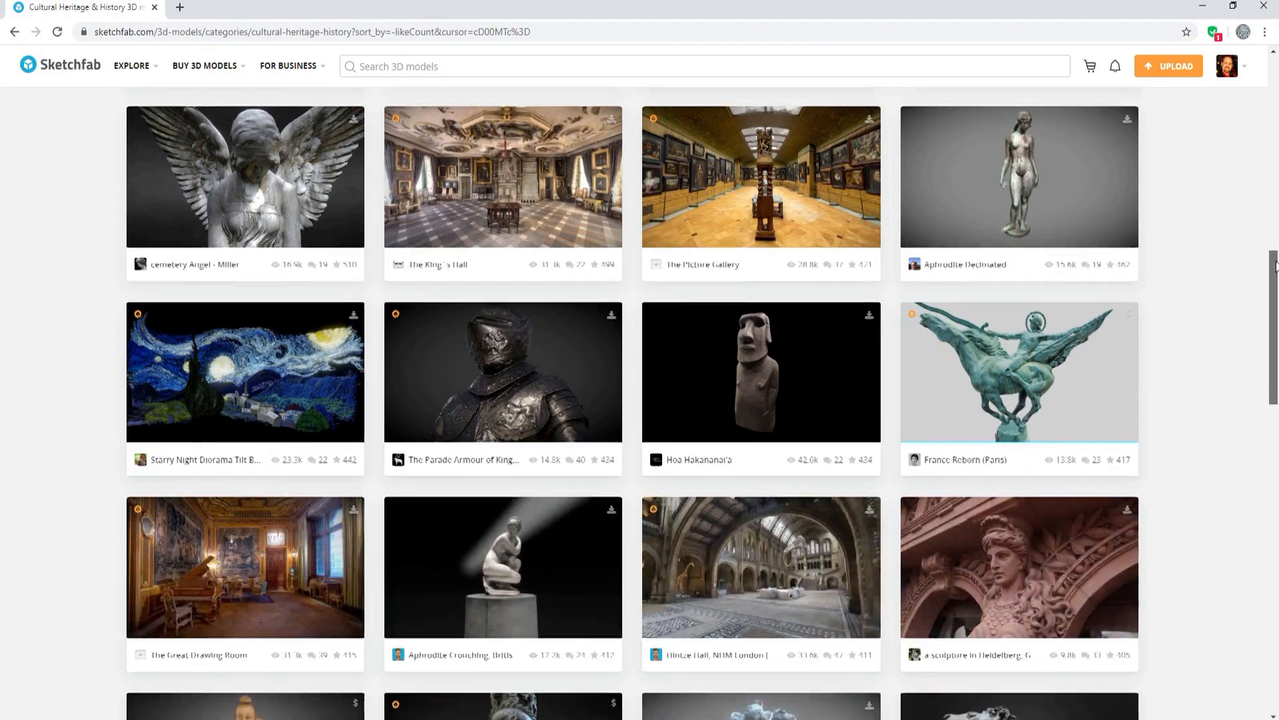
scroll("down", 3)
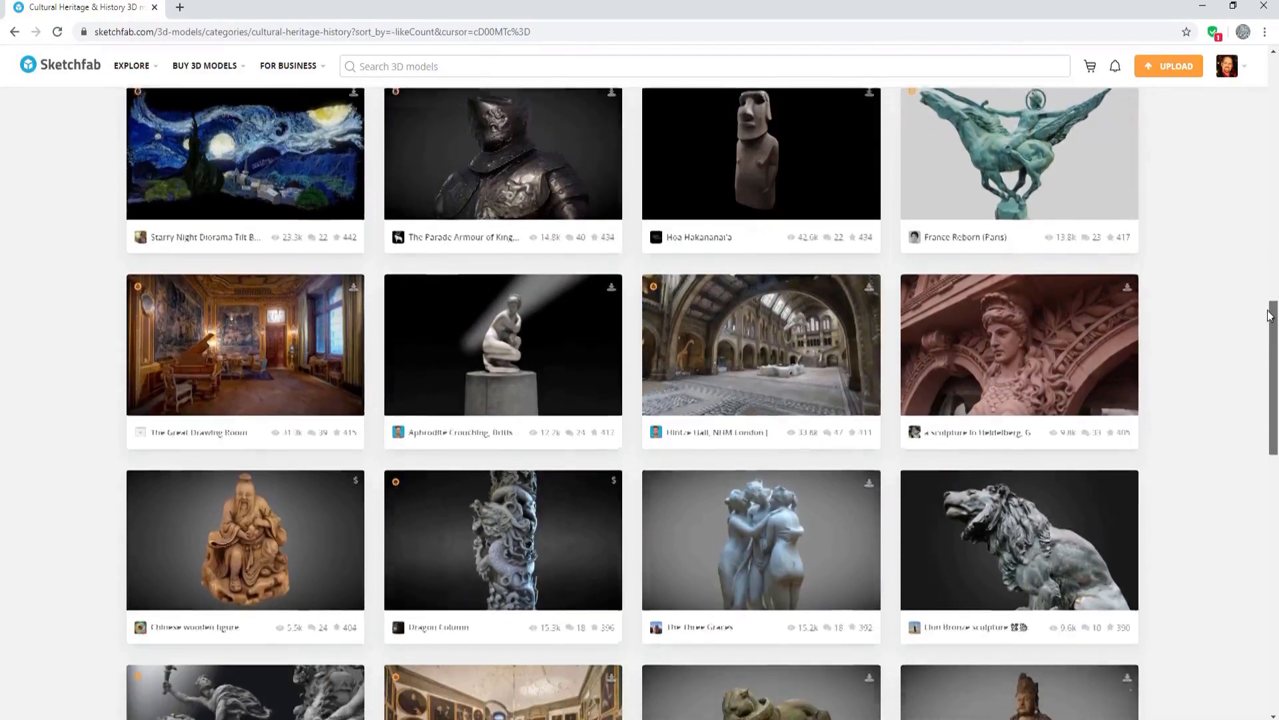
scroll("down", 3)
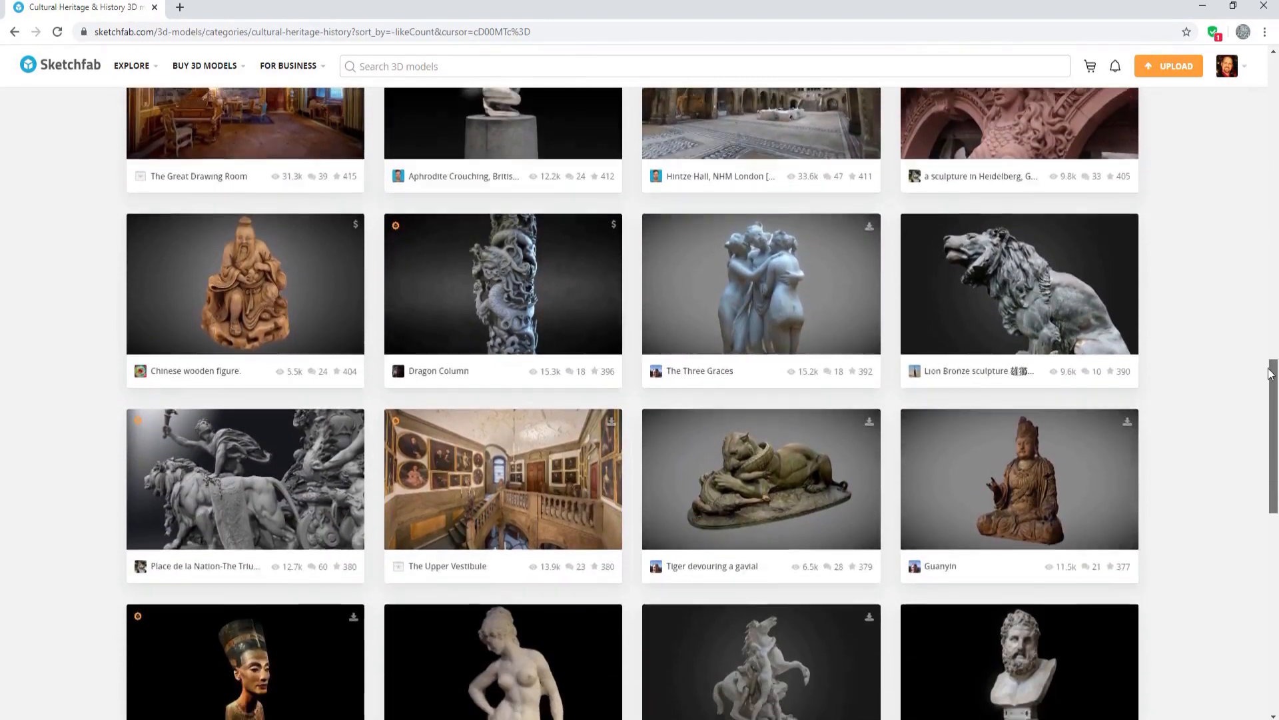
scroll("down", 3)
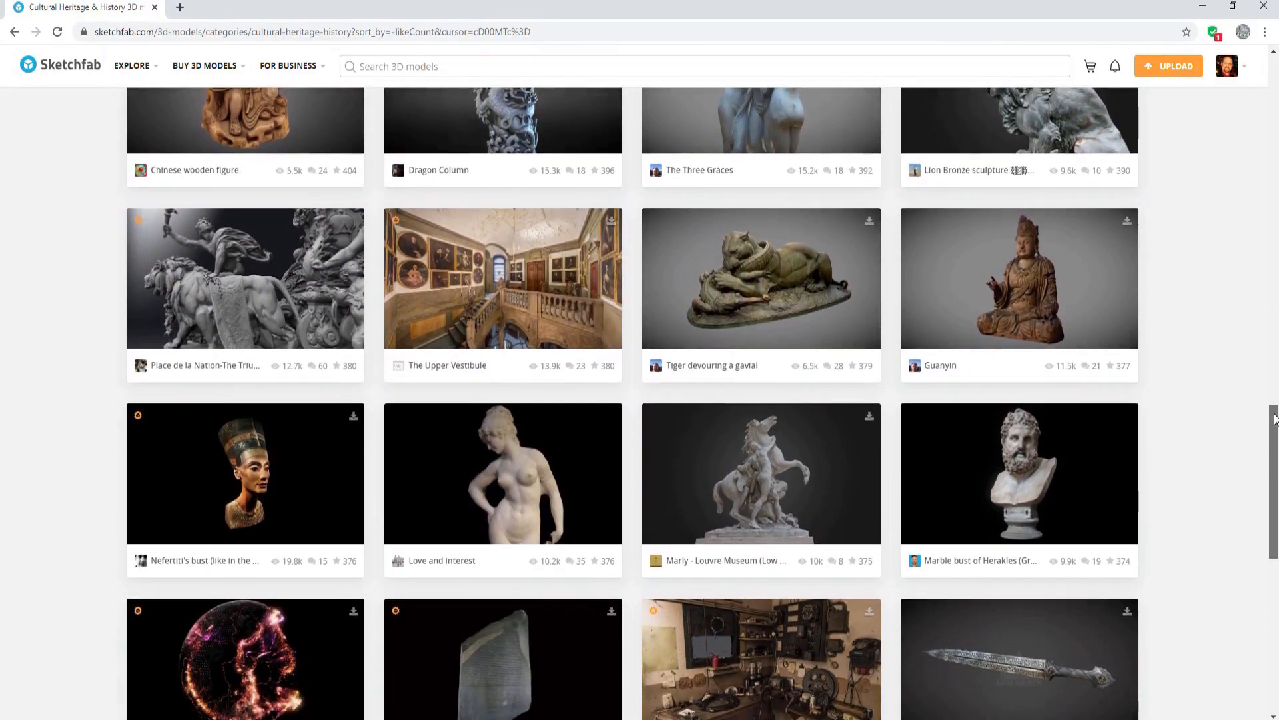
scroll("down", 3)
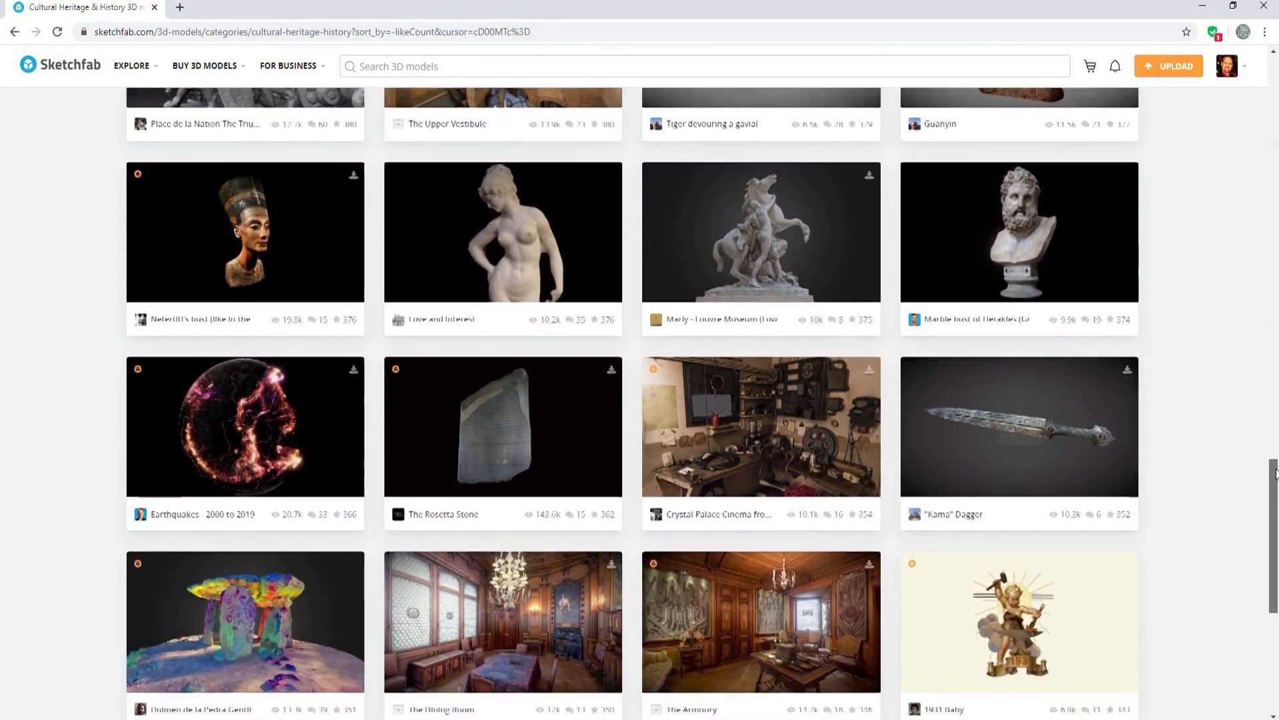
scroll("down", 3)
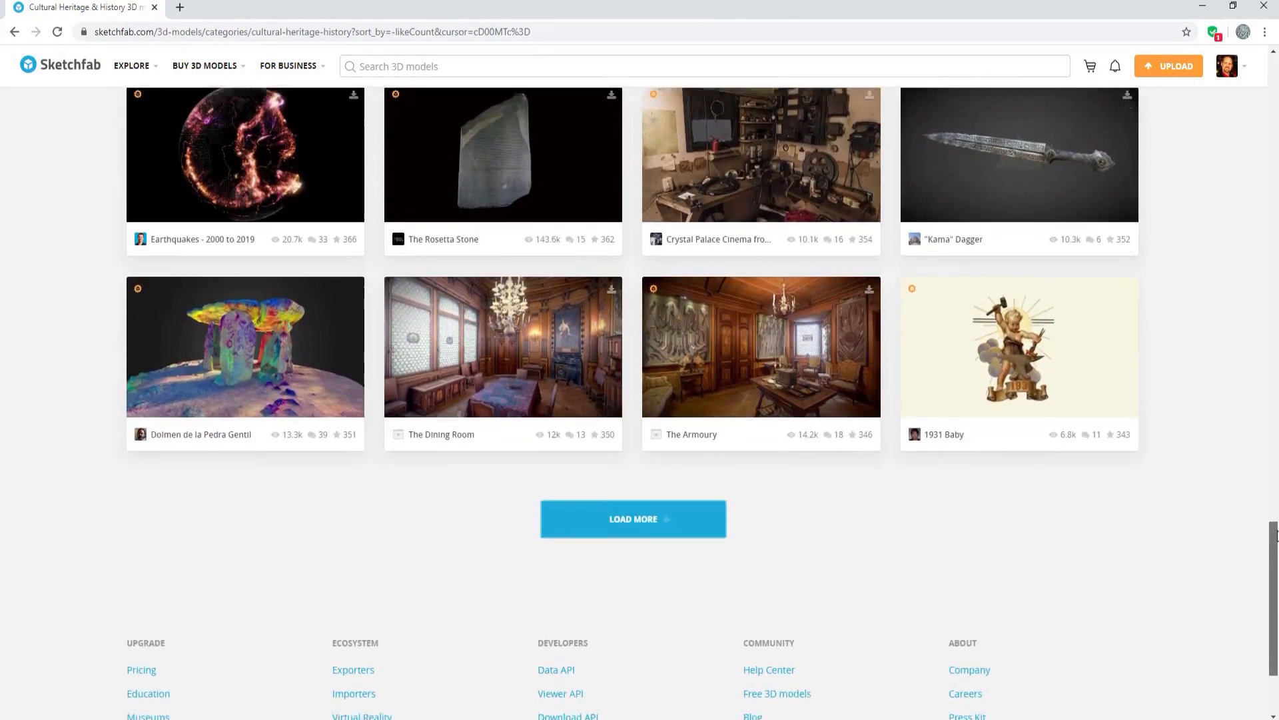
scroll("down", 3)
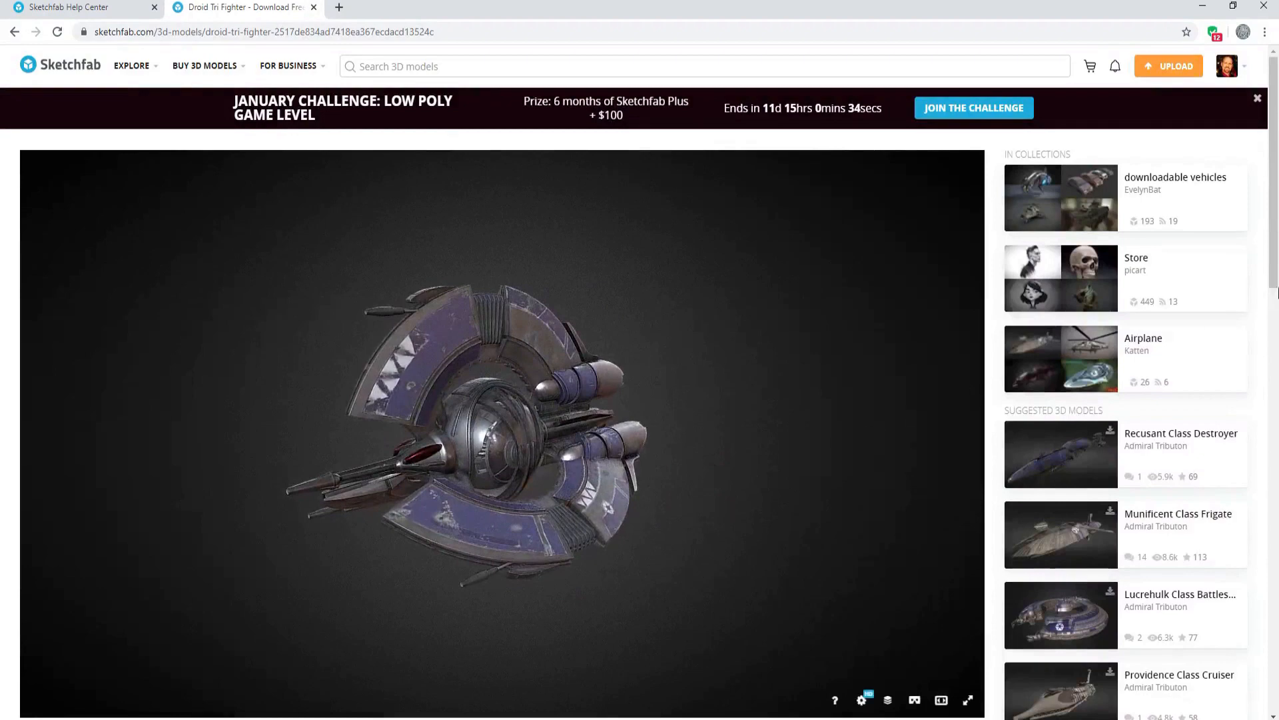
Download the Droid Tri Fighter in original OBJ format, then orbit its preview.
scroll("down", 3)
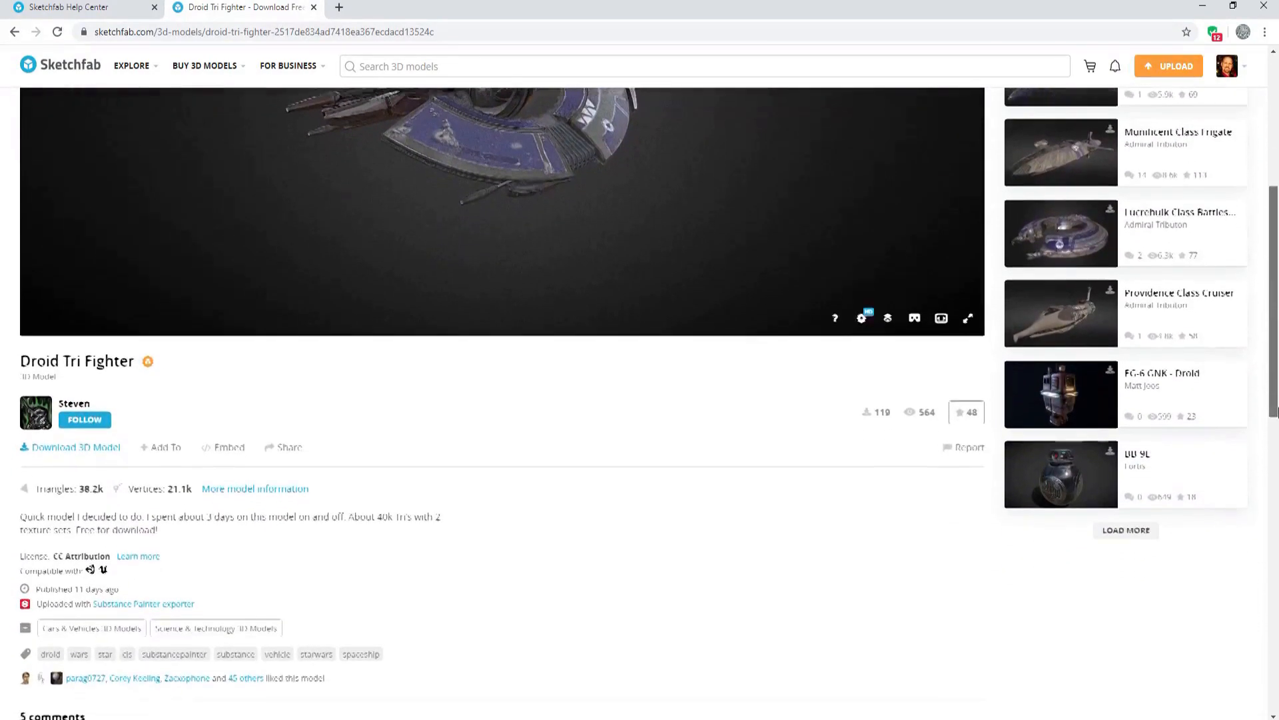
scroll("down", 3)
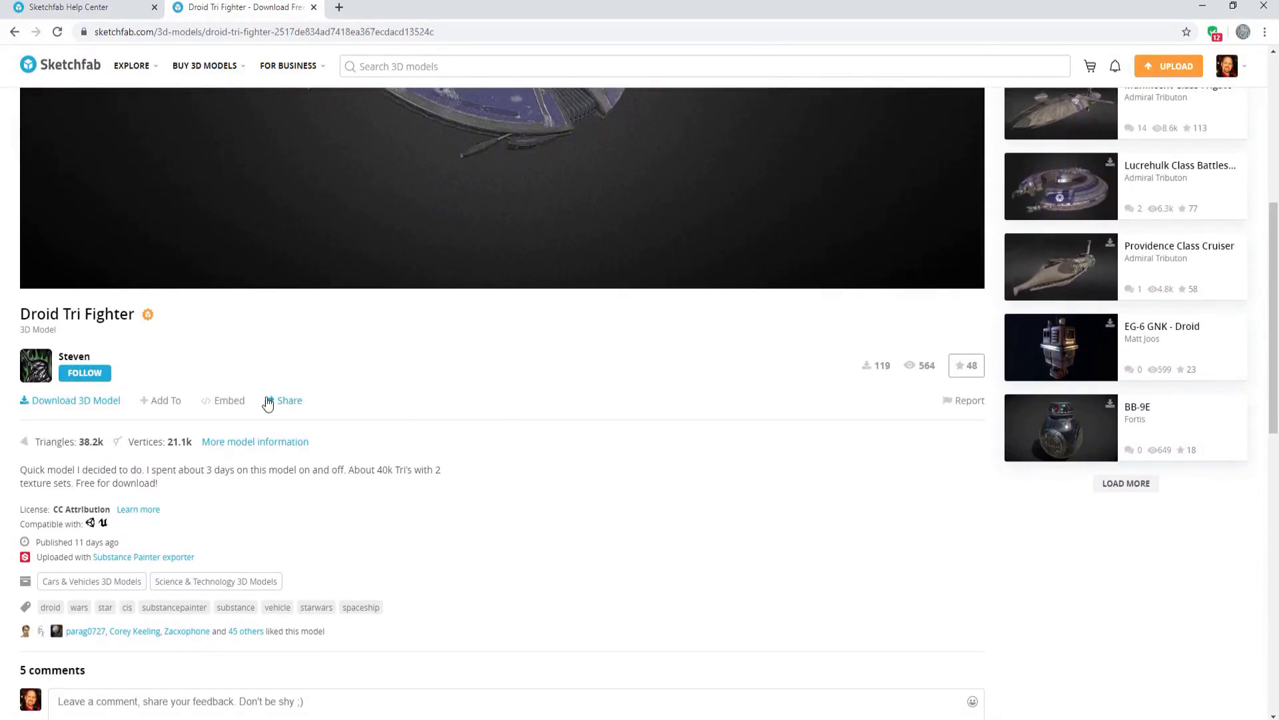
left_click(76, 400)
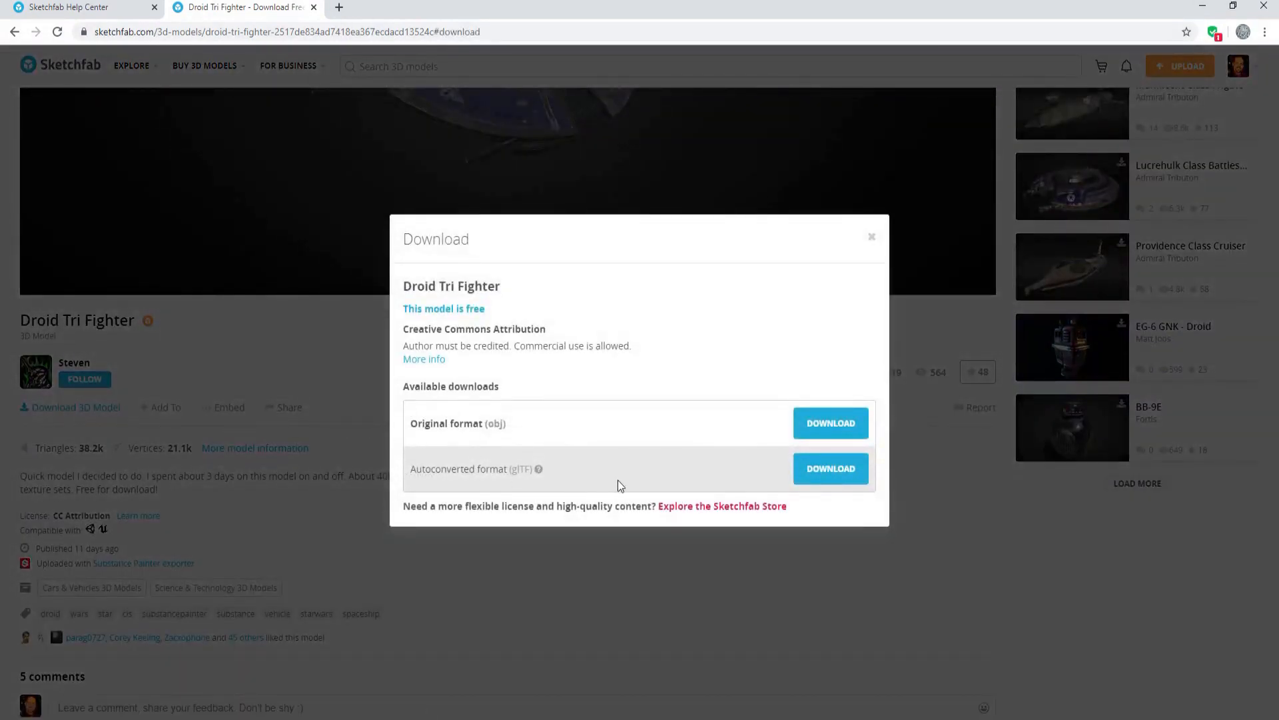
mouse_move(529, 425)
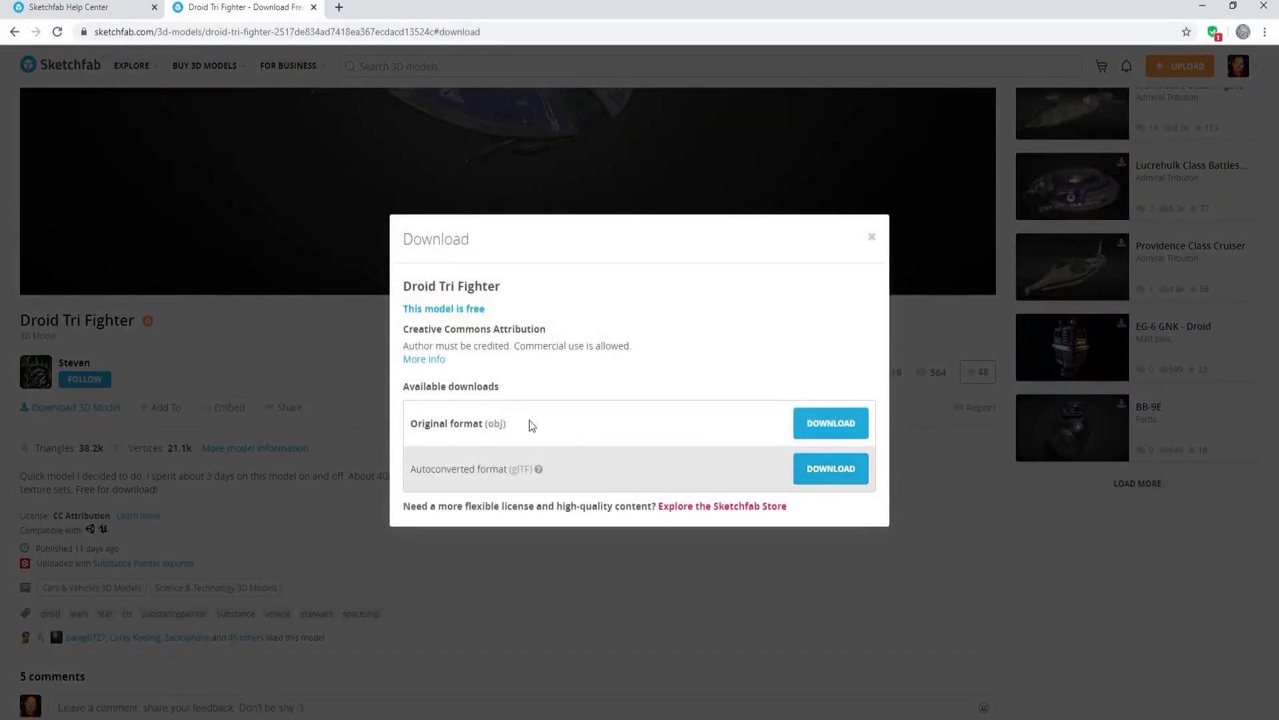
left_click(829, 422)
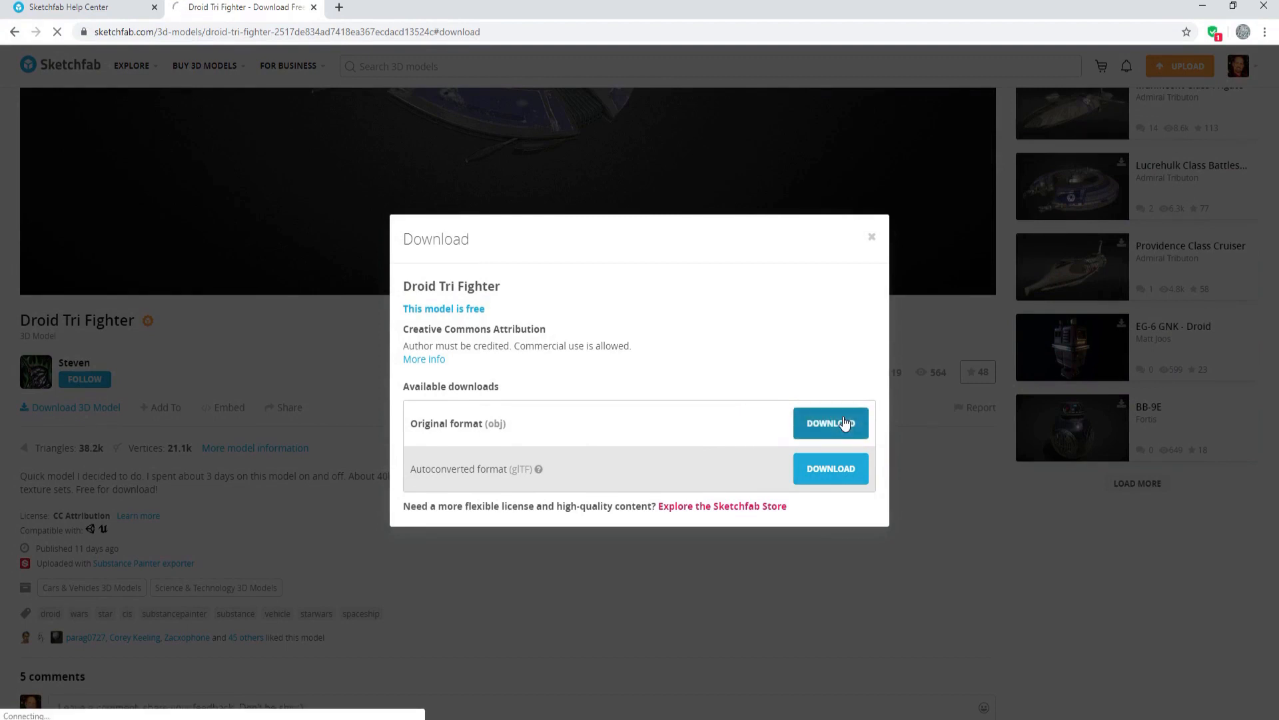
left_click(830, 422)
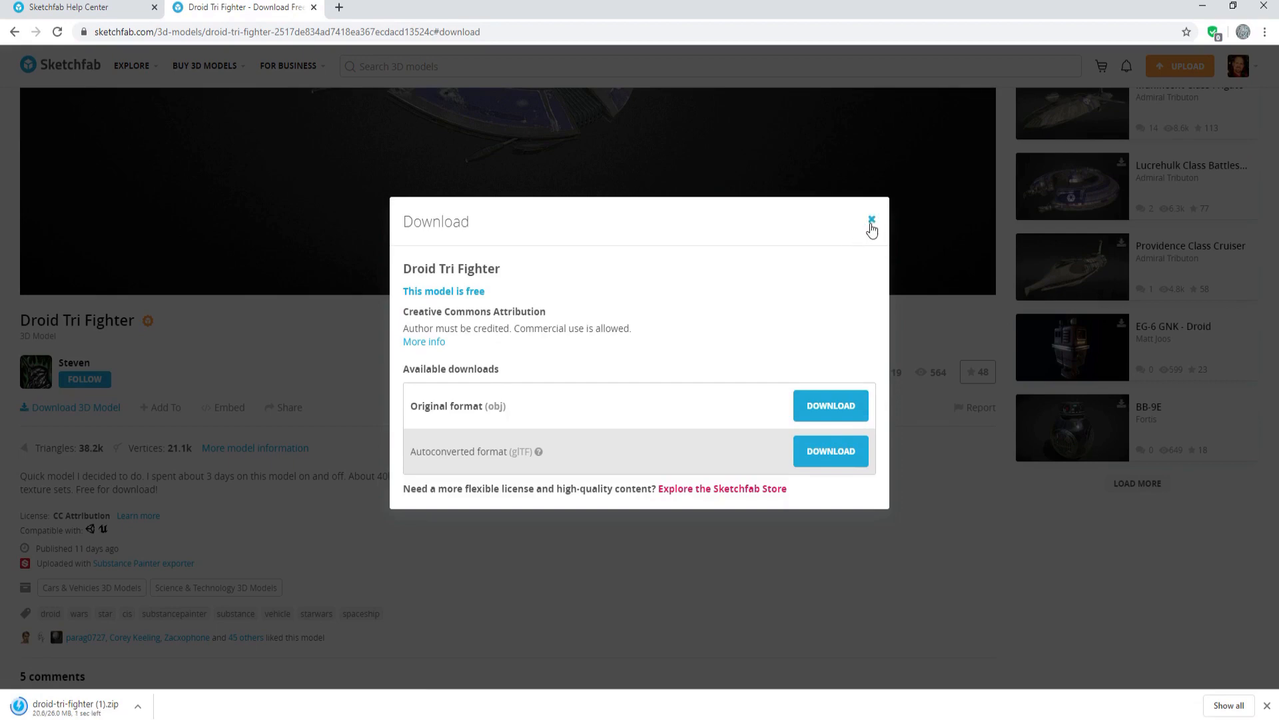
left_click(872, 226)
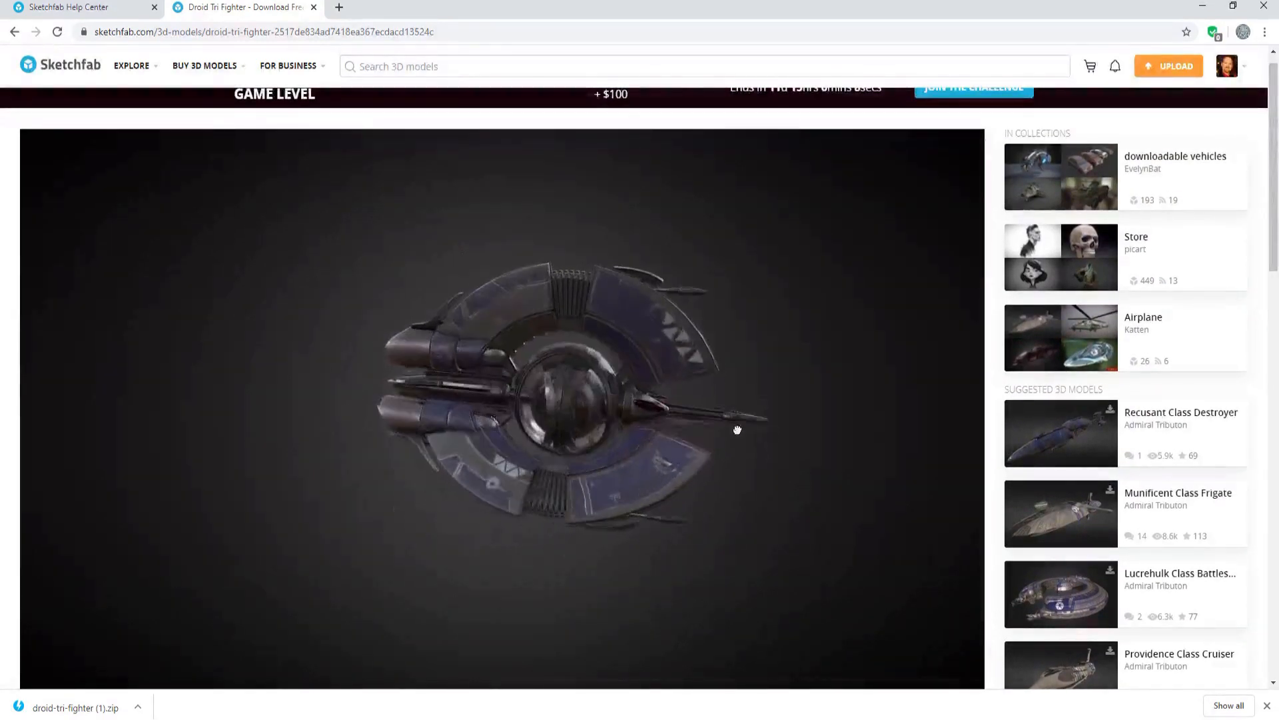
left_click_drag(737, 430, 708, 384)
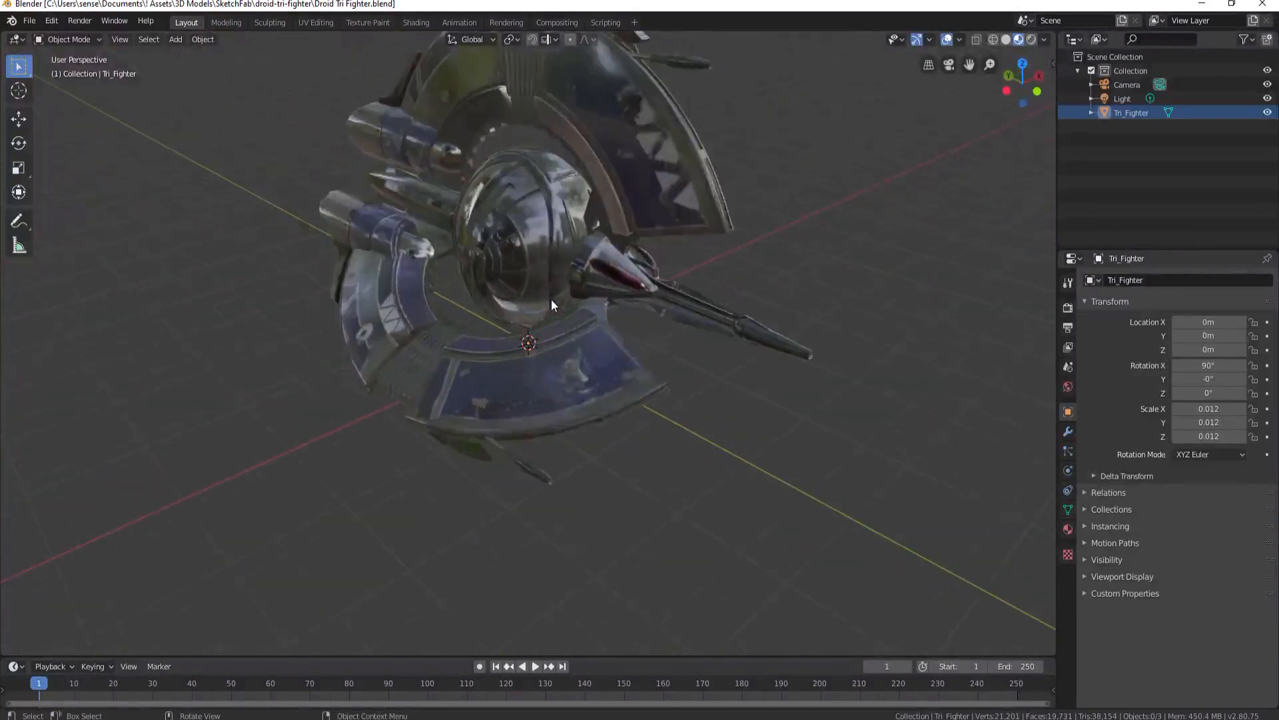
left_click_drag(551, 305, 615, 484)
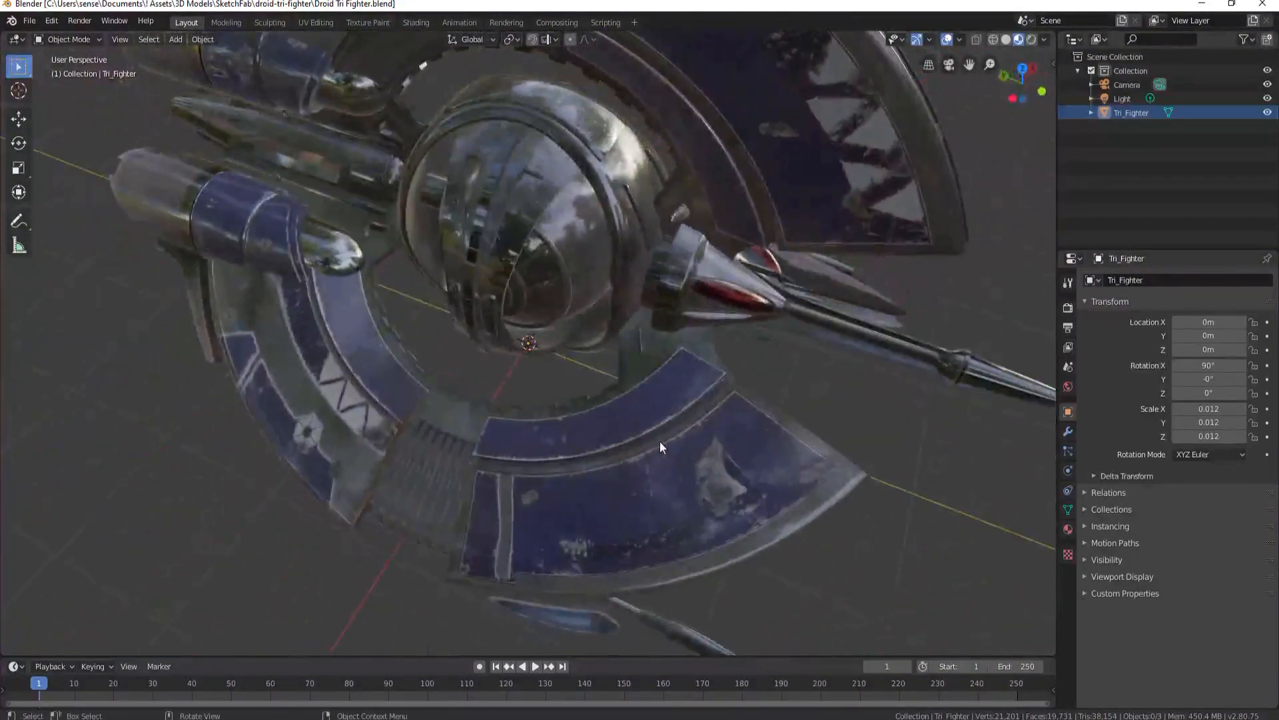
left_click_drag(661, 447, 453, 447)
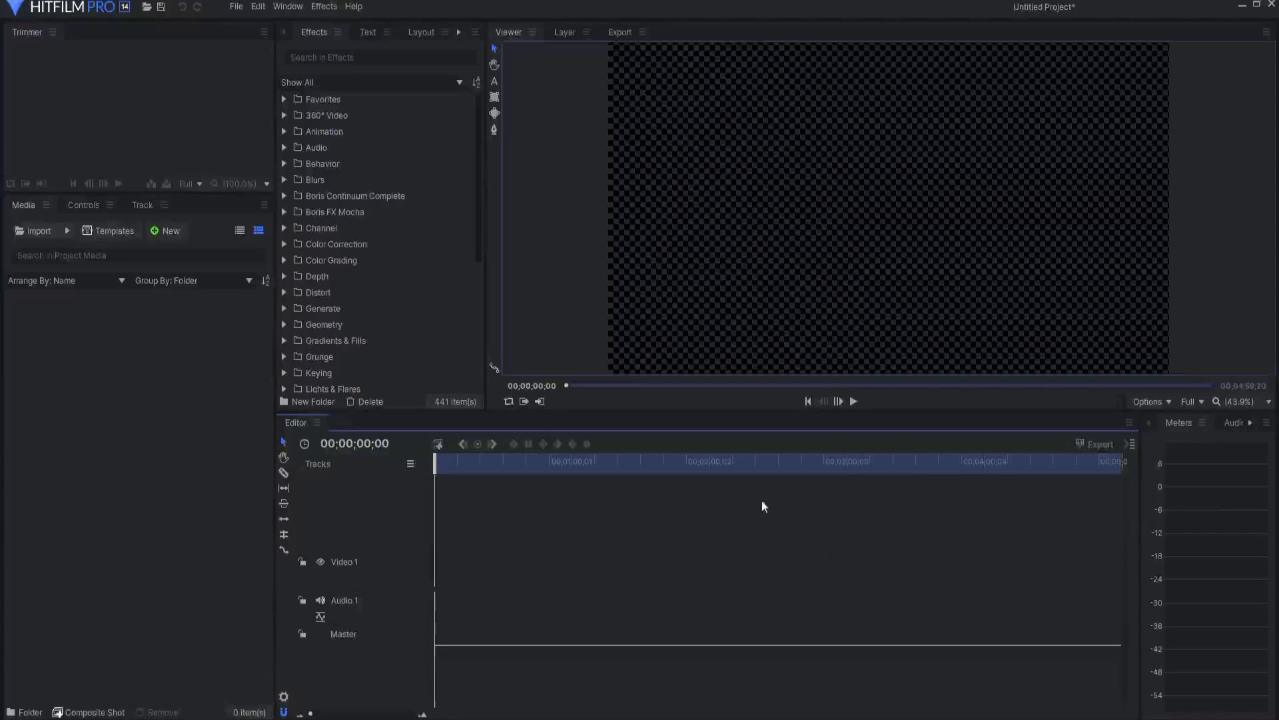
Import 'Droid Tri Fighter out of Blender.obj' as a 3D model and rotate its preview.
left_click(68, 230)
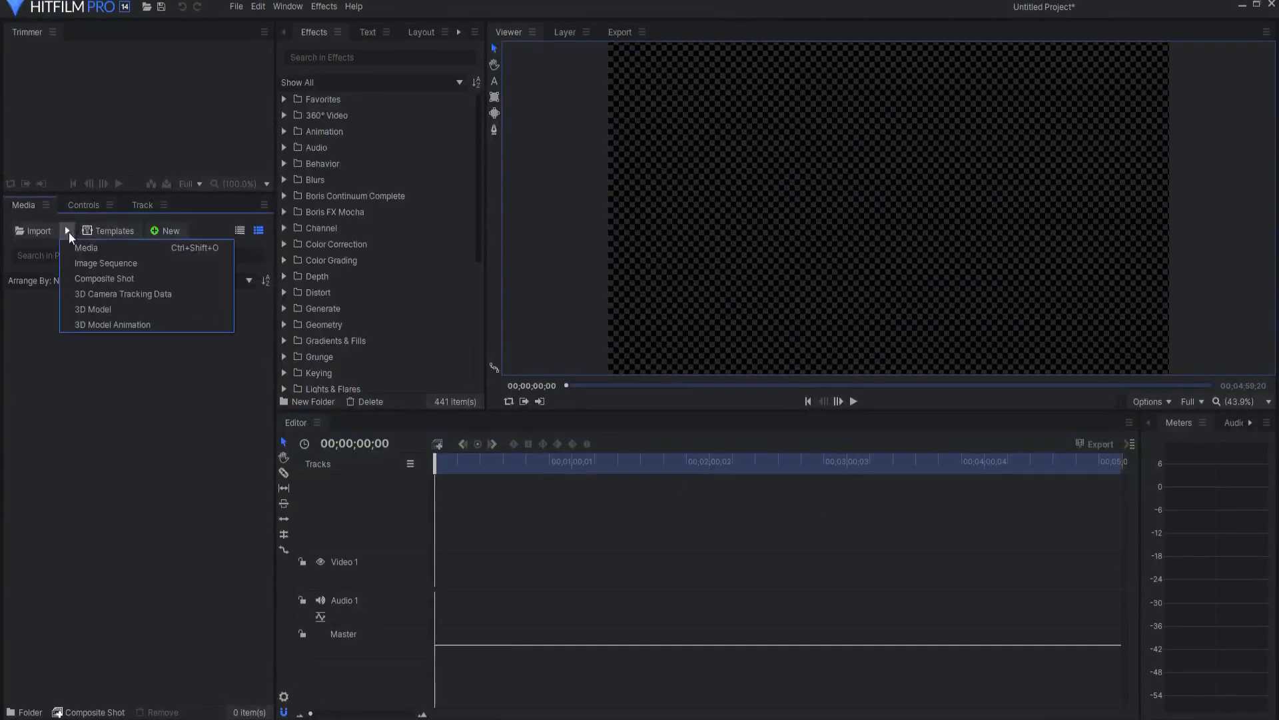
left_click(94, 309)
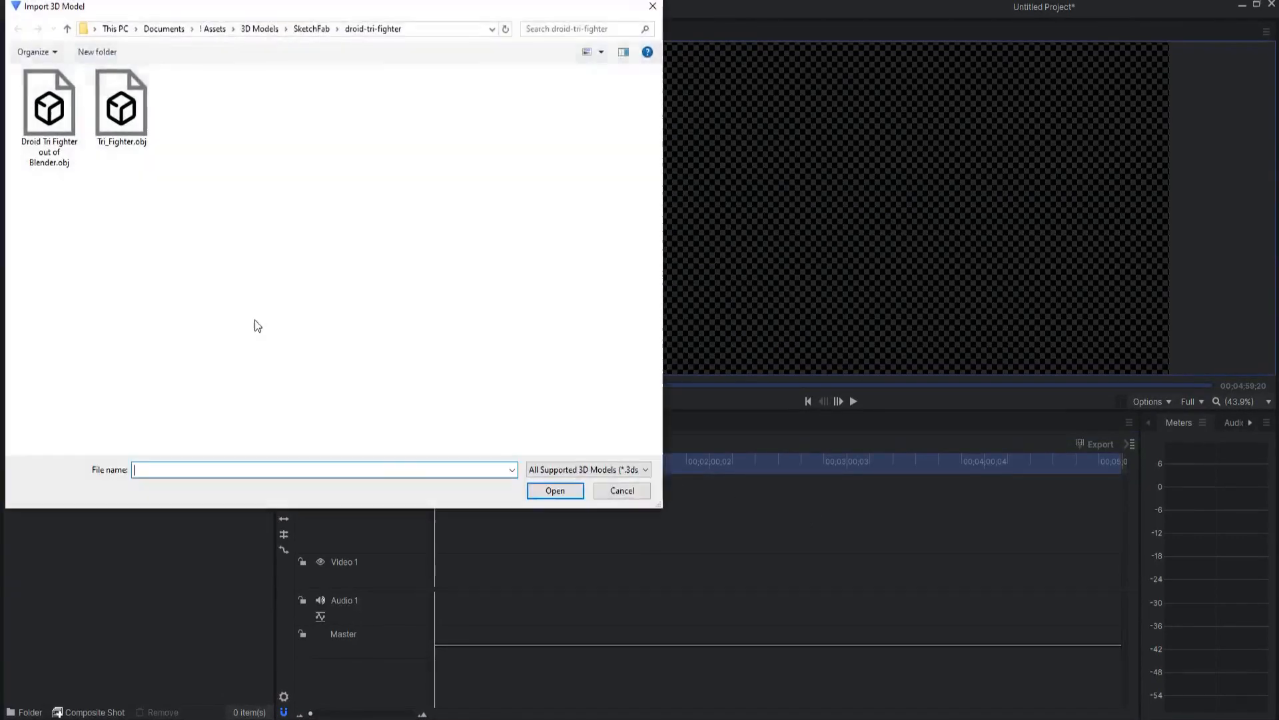
double_click(48, 106)
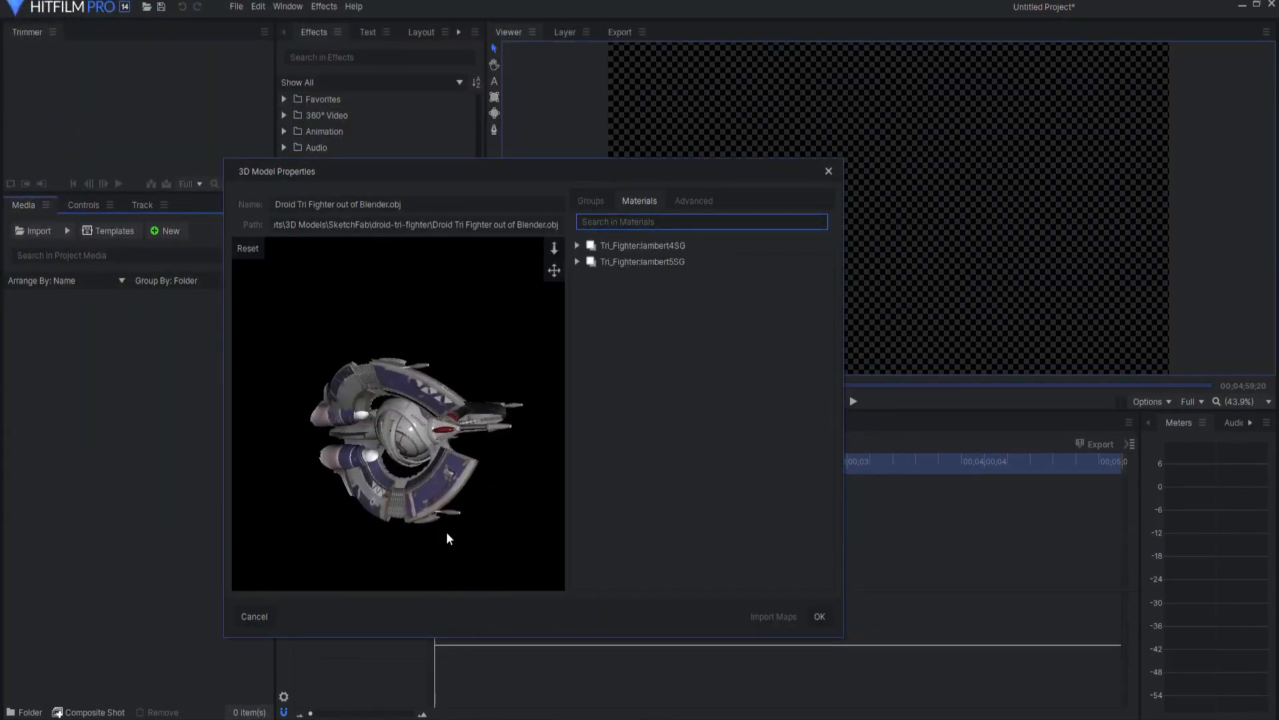
left_click_drag(446, 539, 384, 418)
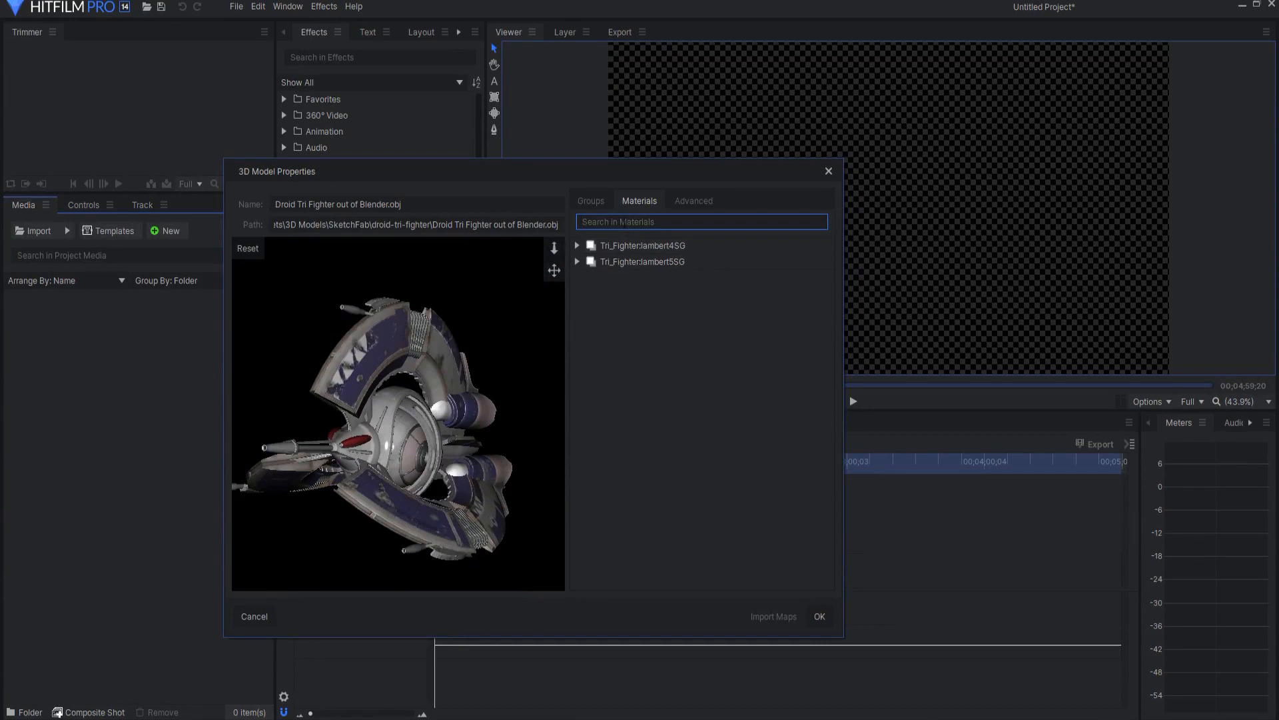
Set the second material lambert5SG to Cook-Torrance illumination and confirm the import.
left_click(577, 245)
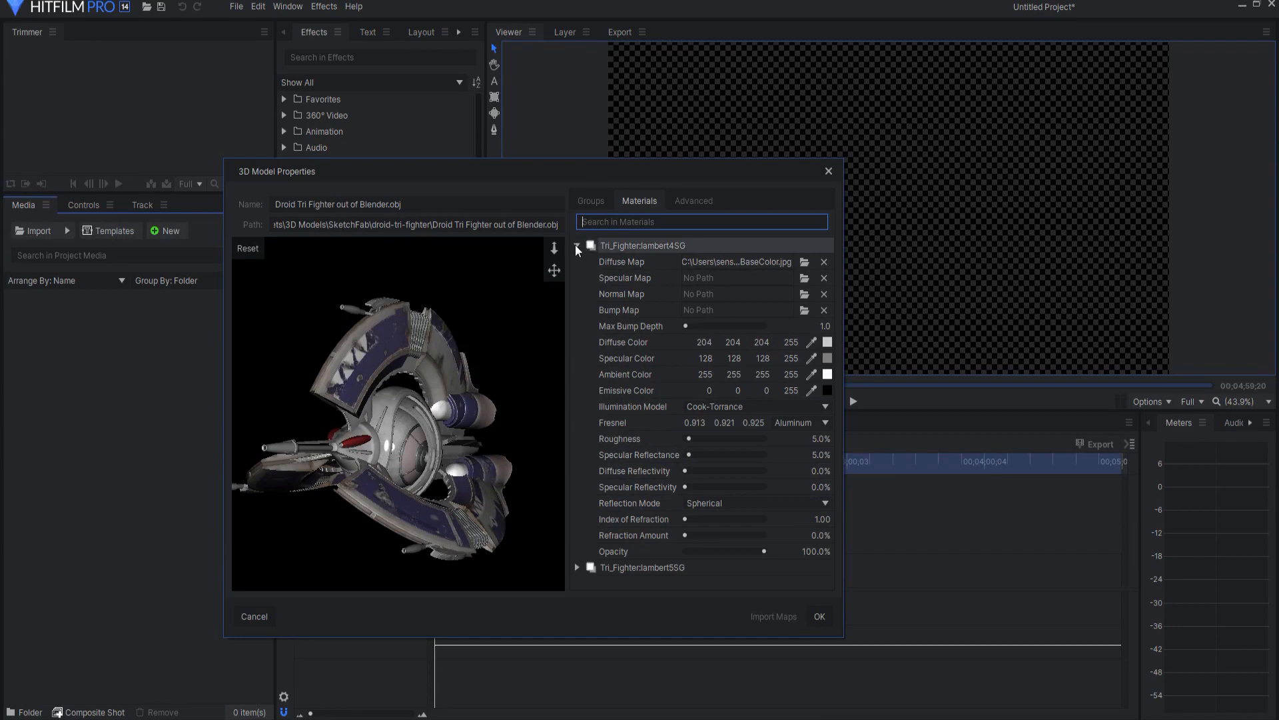
left_click(577, 247)
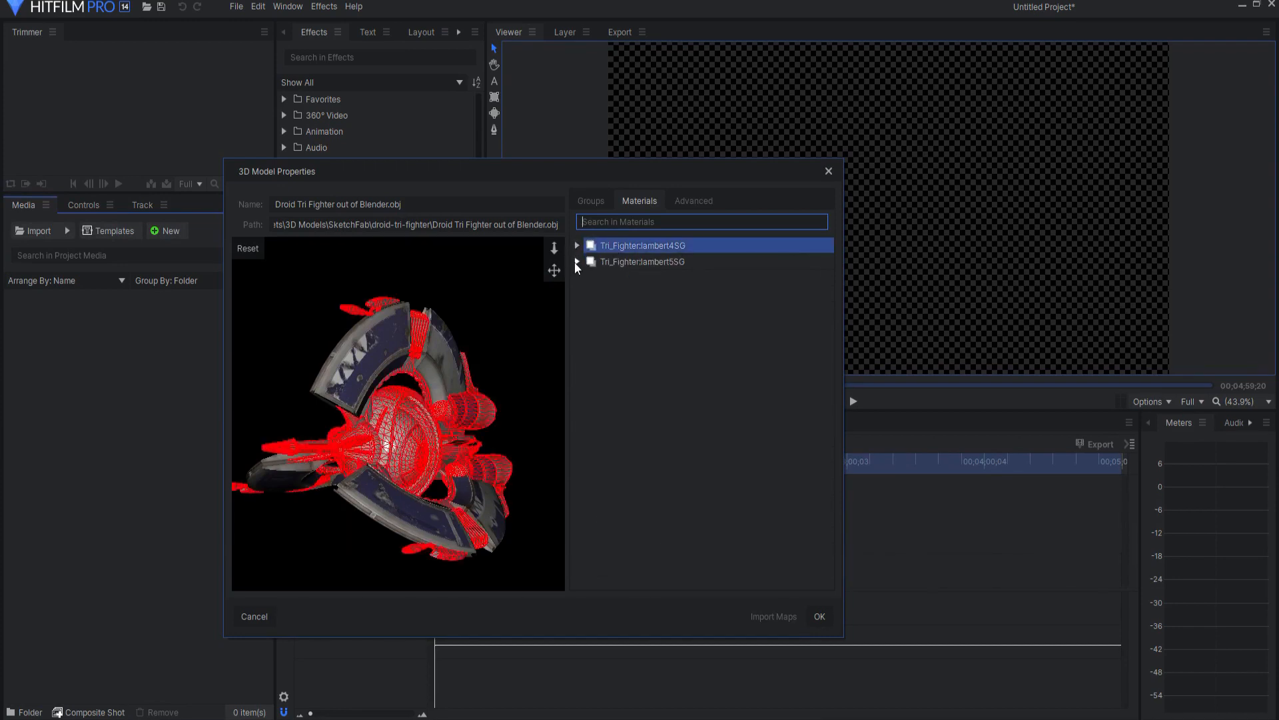
left_click(577, 262)
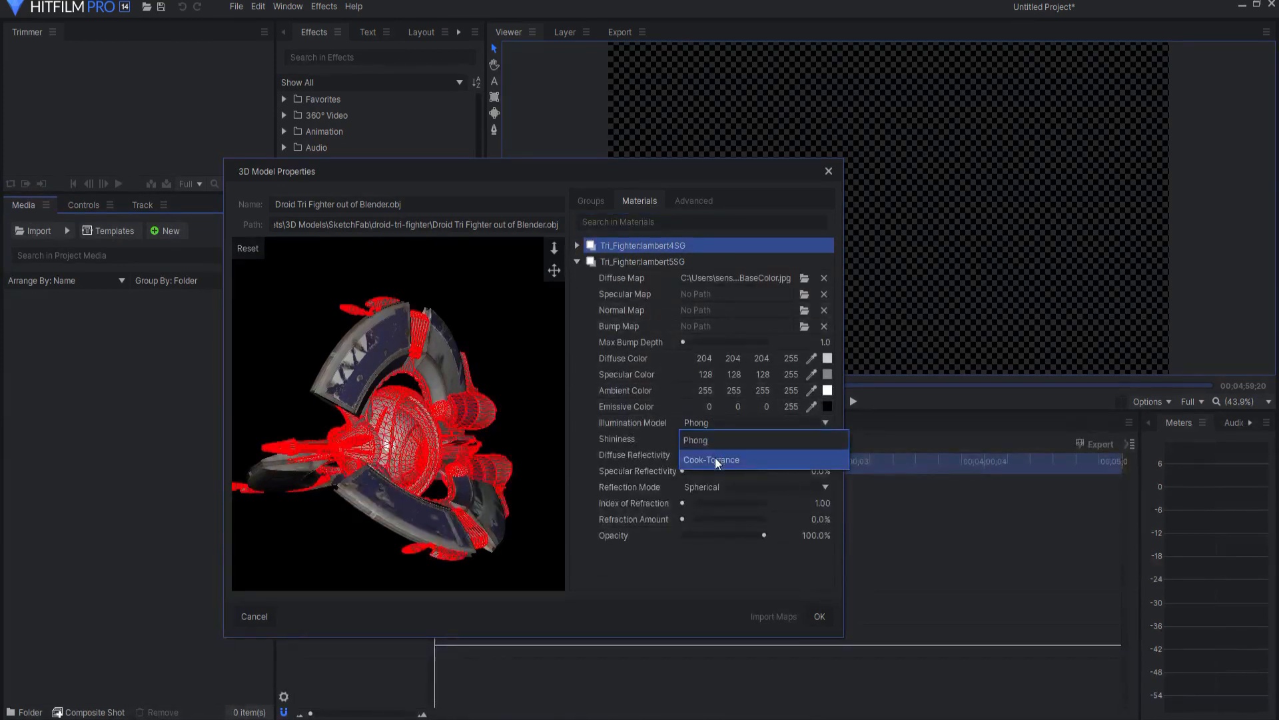
left_click(710, 459)
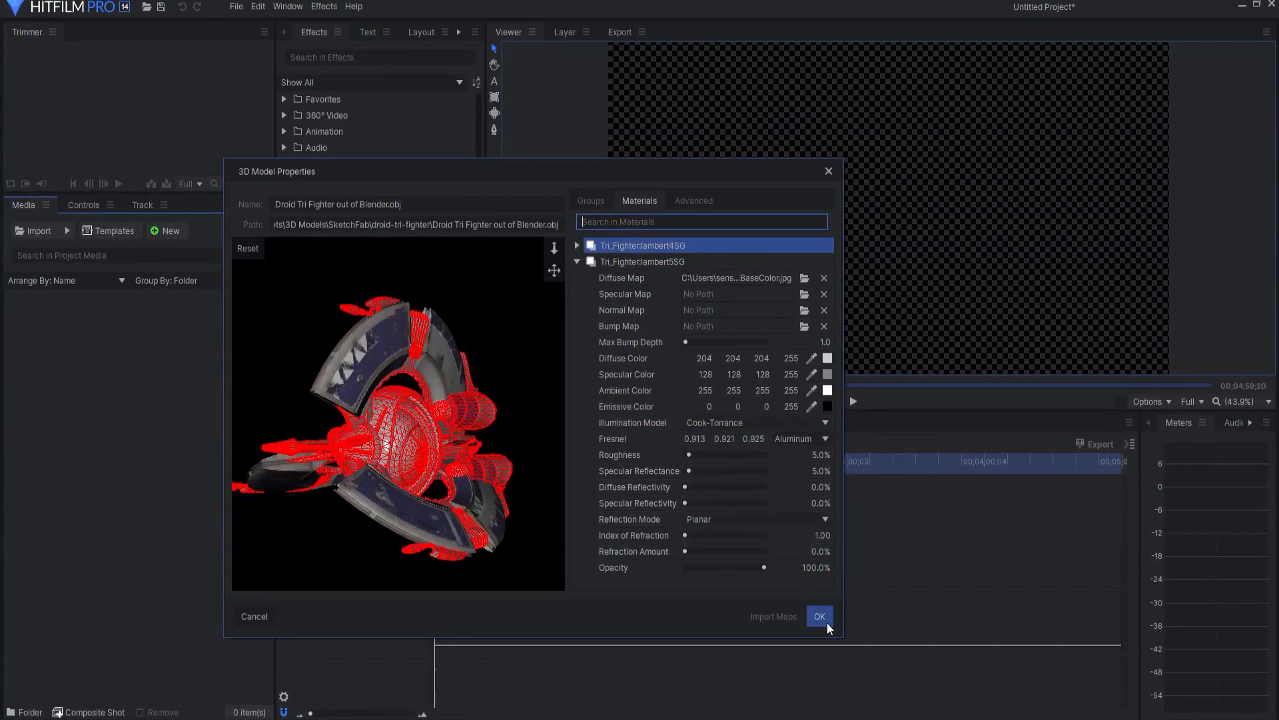
left_click(819, 616)
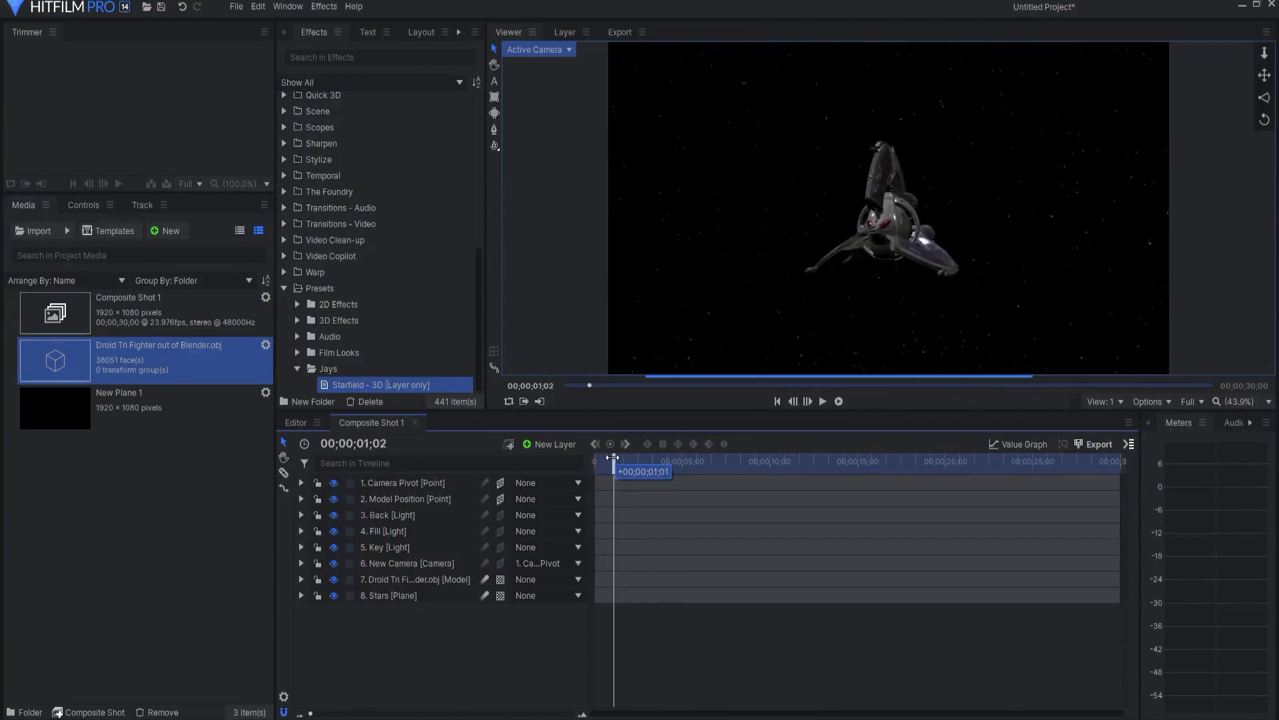
Scrub the playhead to preview the Tri Fighter flying past the starfield in Composite Shot 1.
left_click_drag(614, 462, 661, 463)
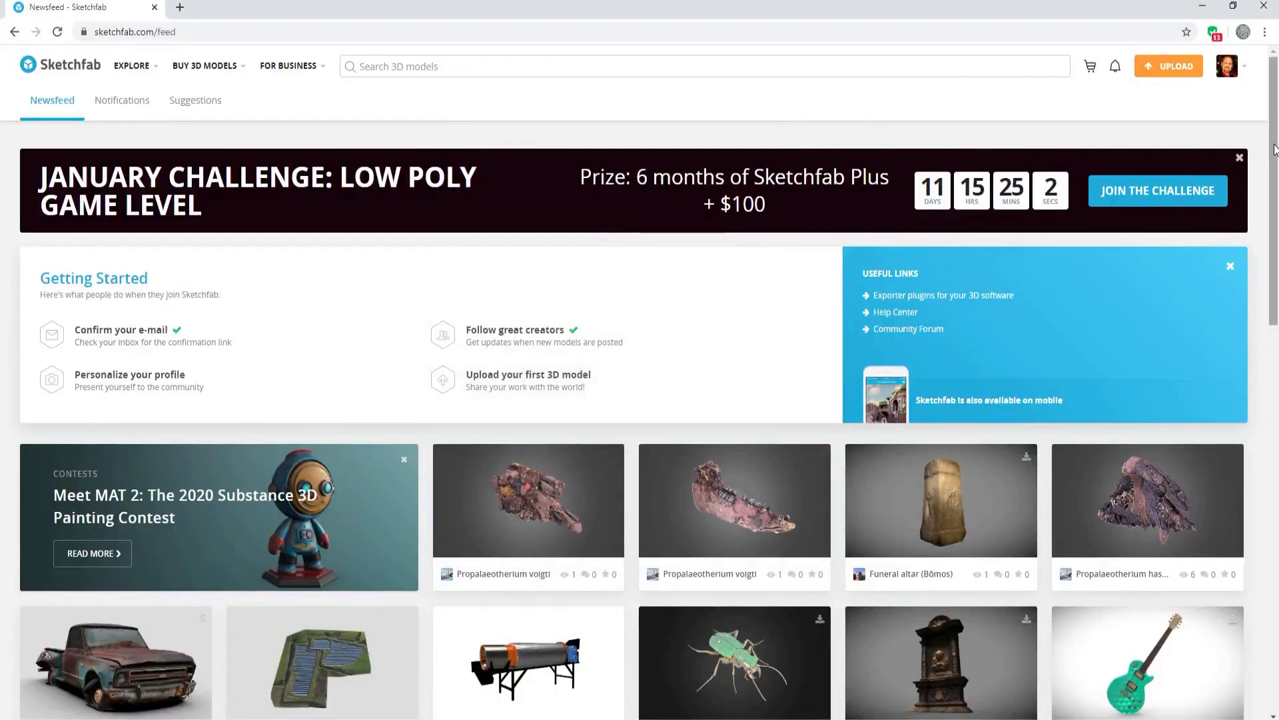
scroll("down", 3)
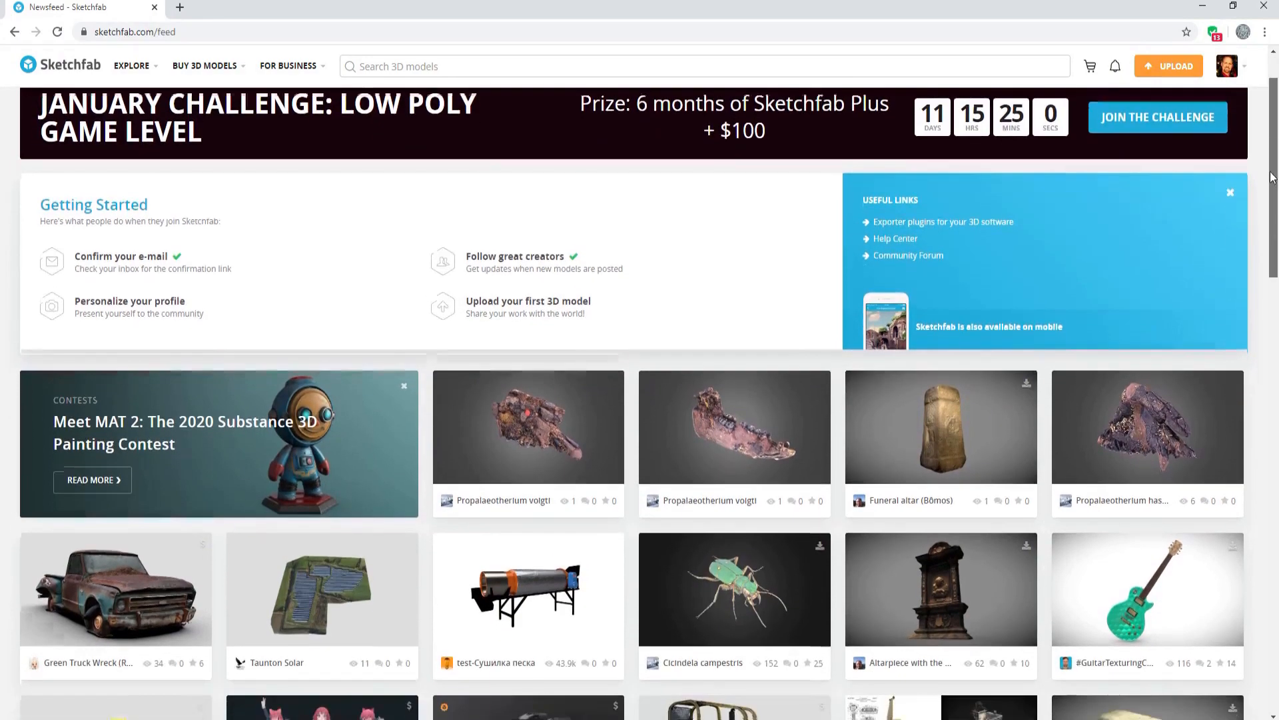
scroll("down", 3)
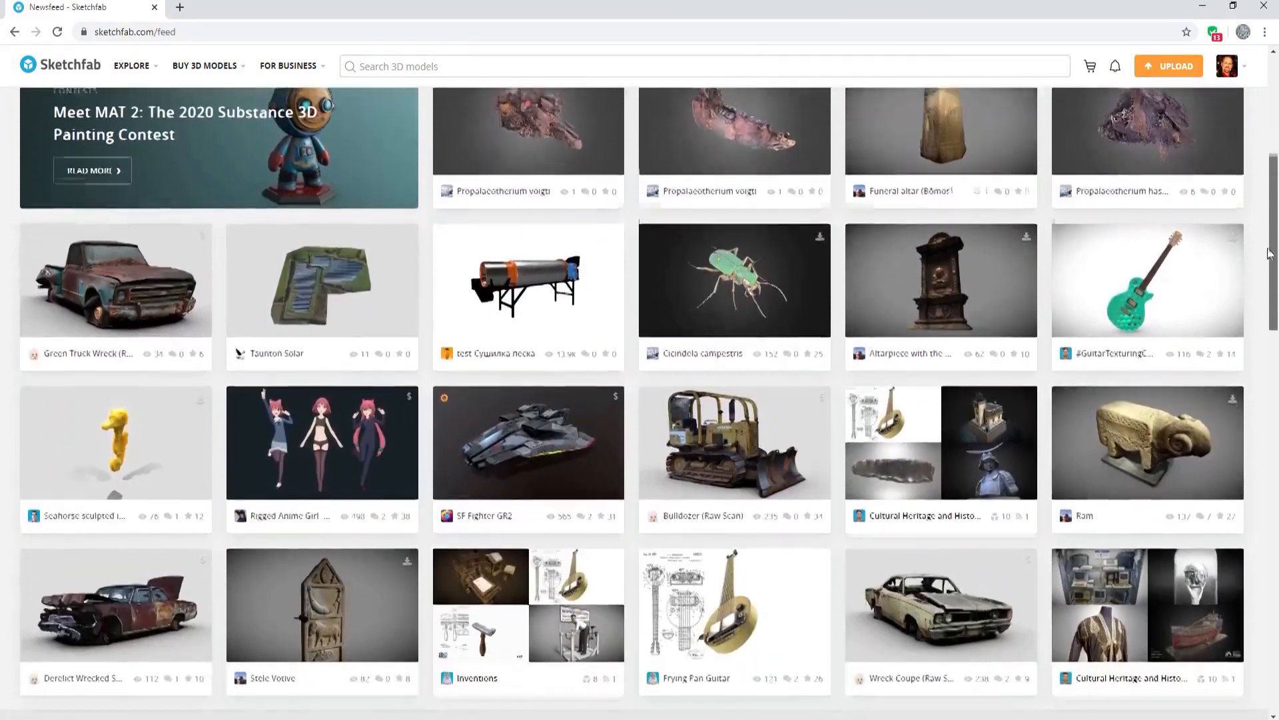
scroll("down", 3)
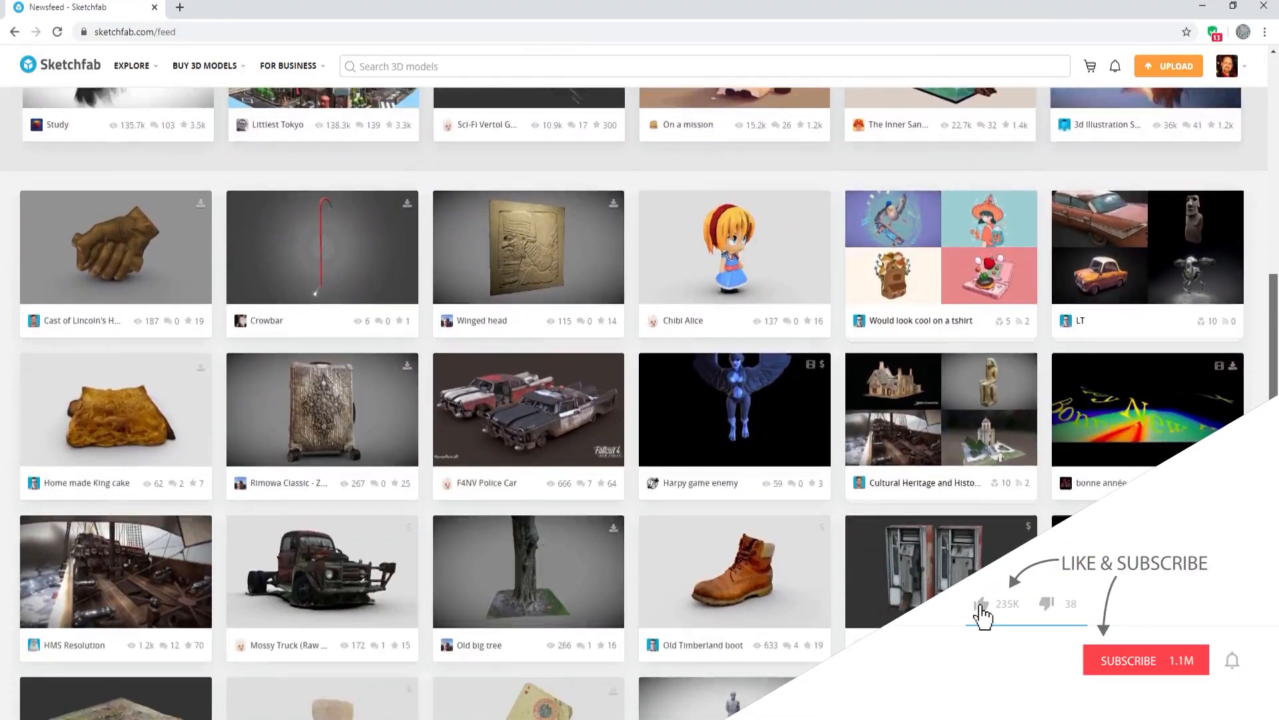
scroll("down", 3)
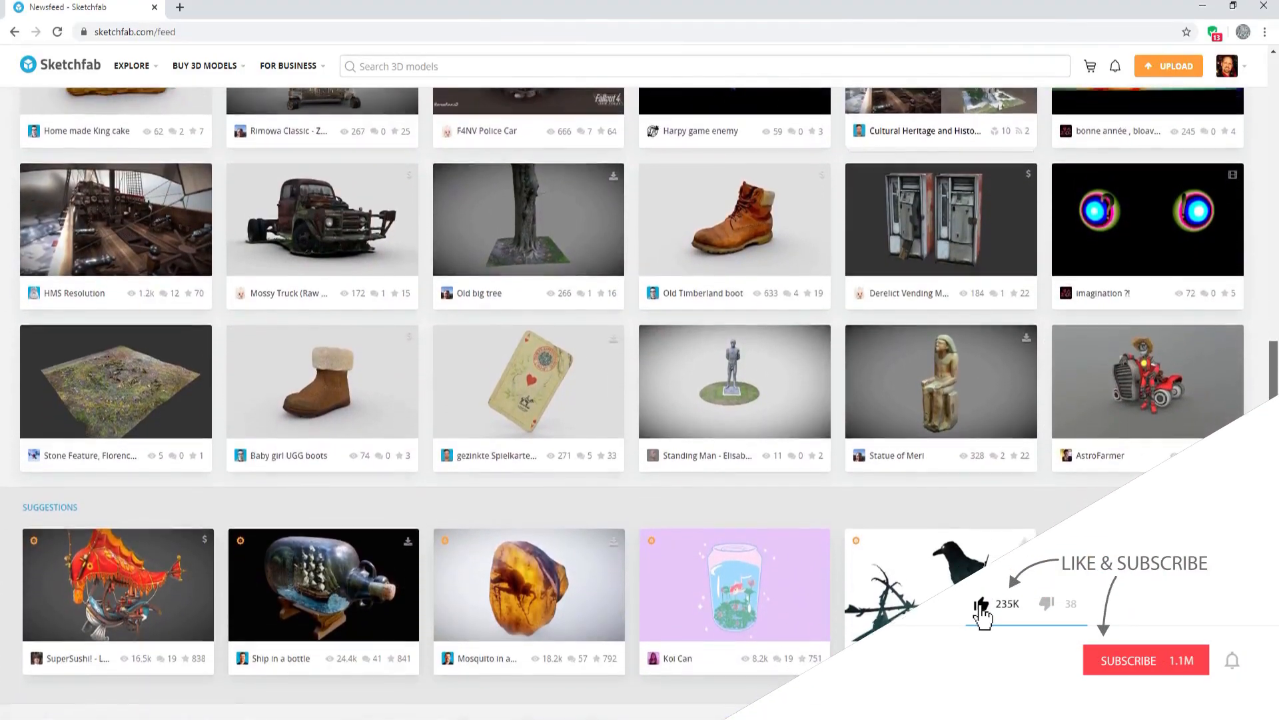
scroll("down", 3)
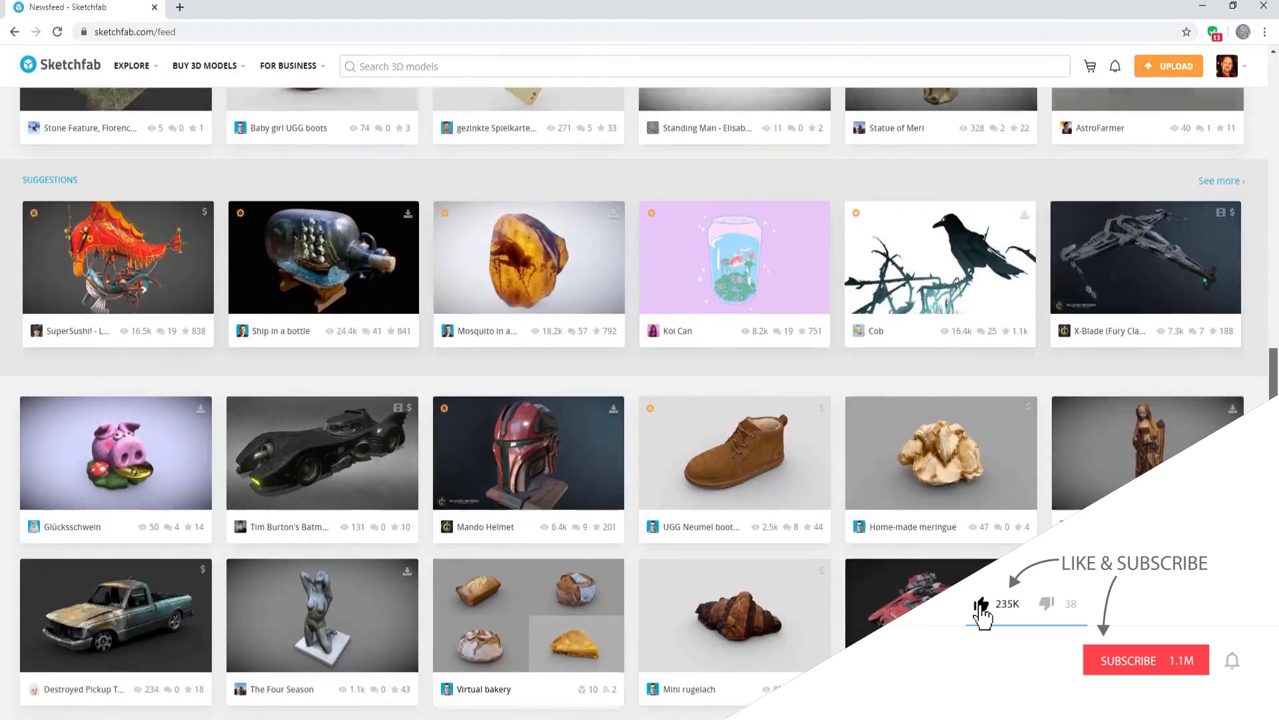
scroll("down", 3)
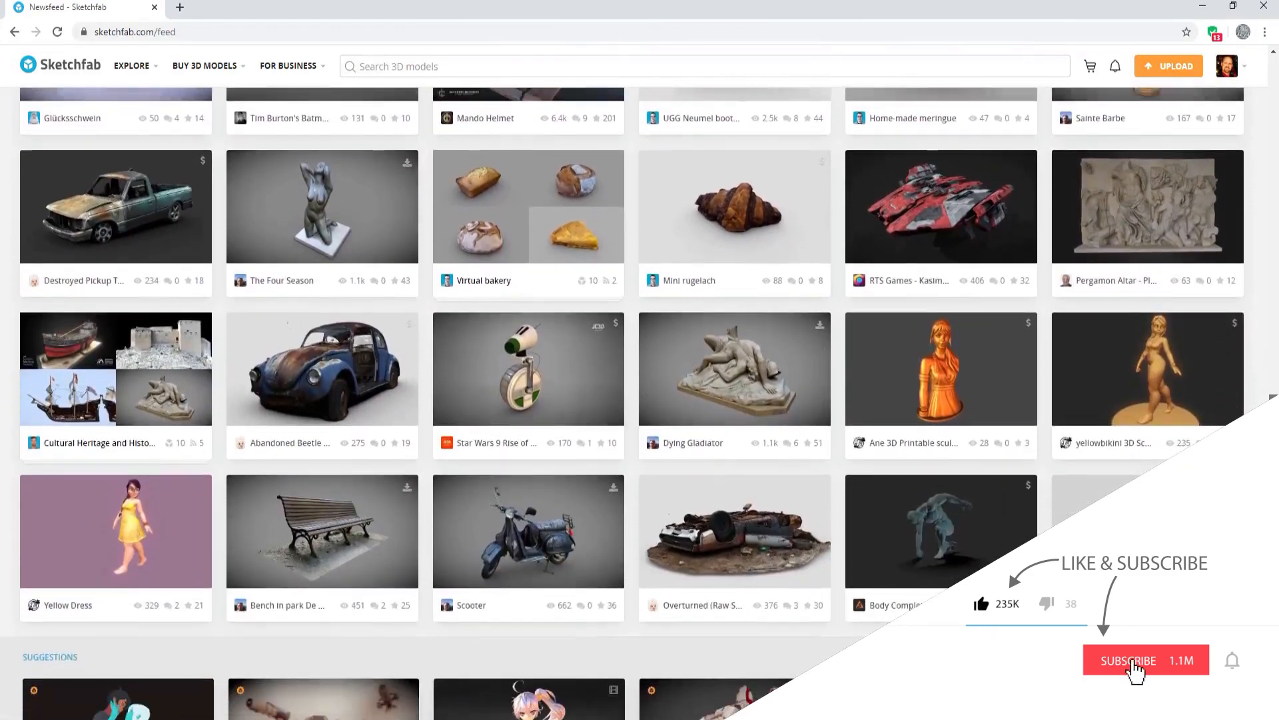
left_click(1146, 660)
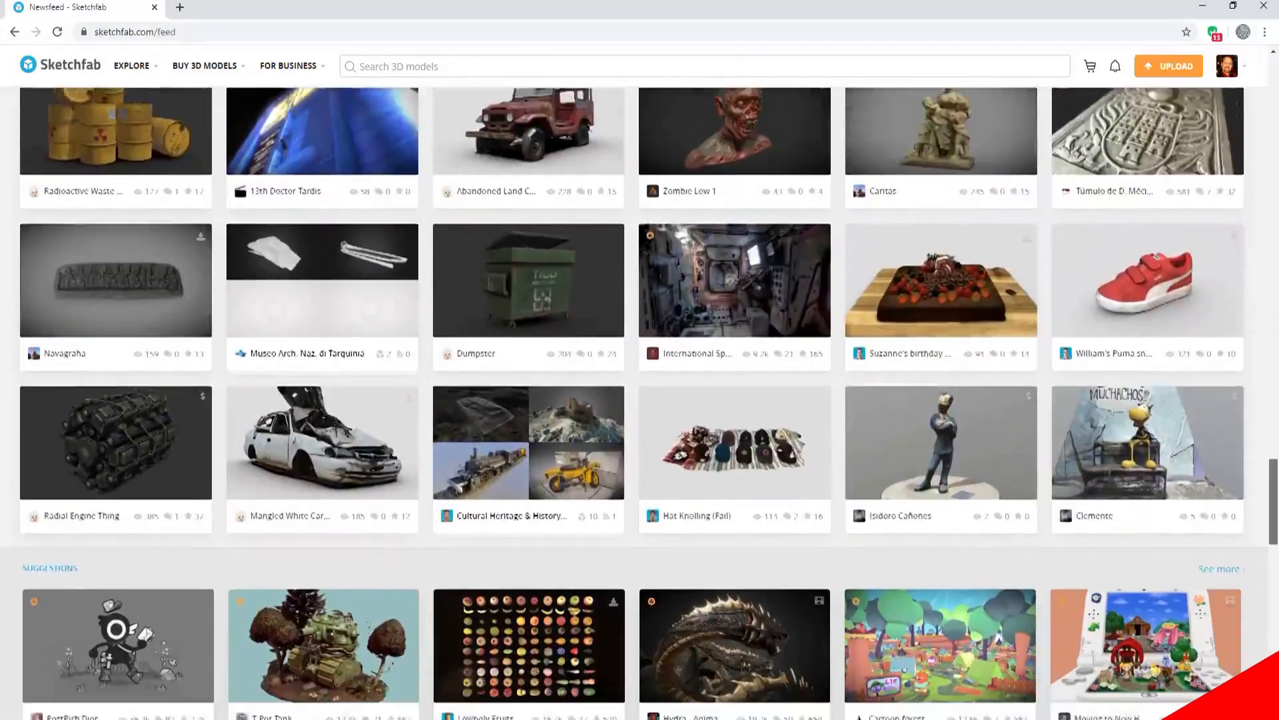
scroll("down", 3)
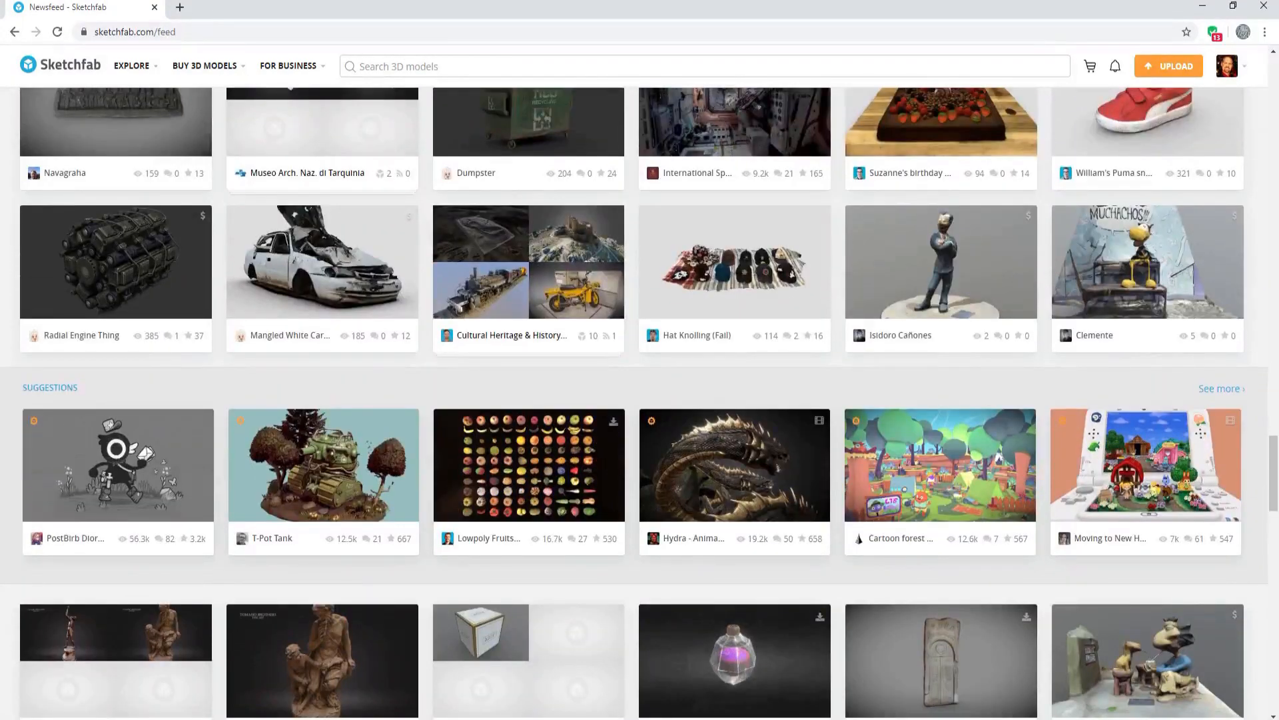